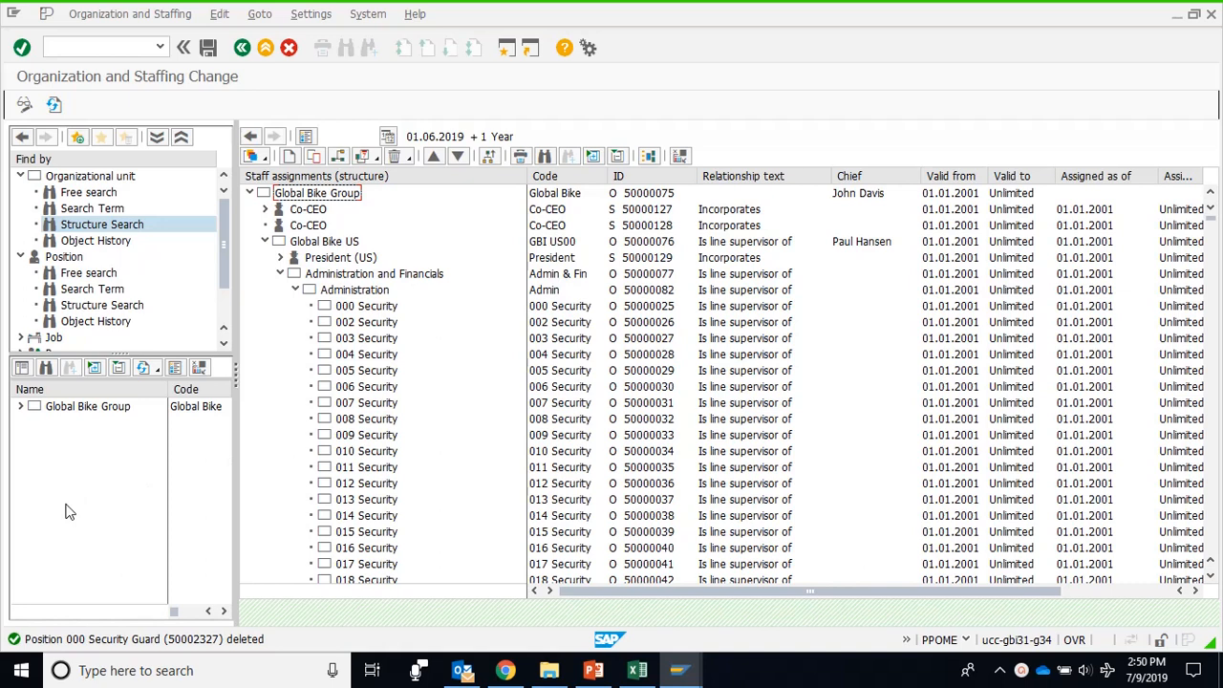
mouse_move(237, 411)
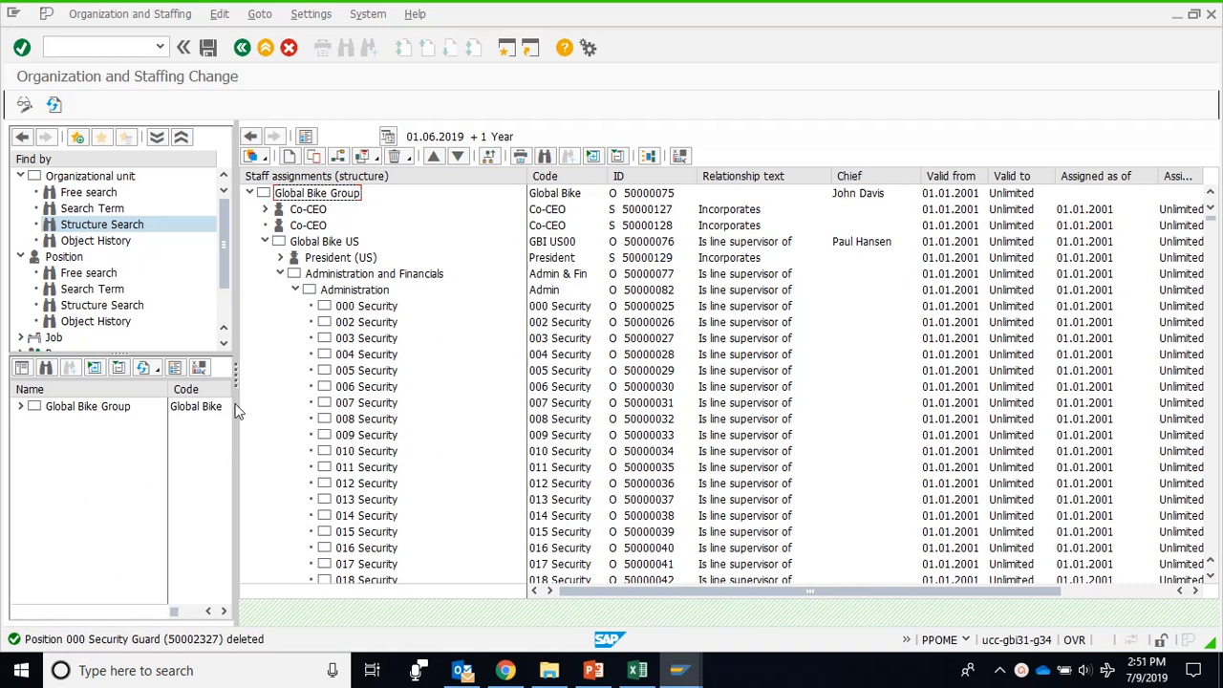
Select the 000 Security unit under Administration in the staffing structure
left_click(356, 291)
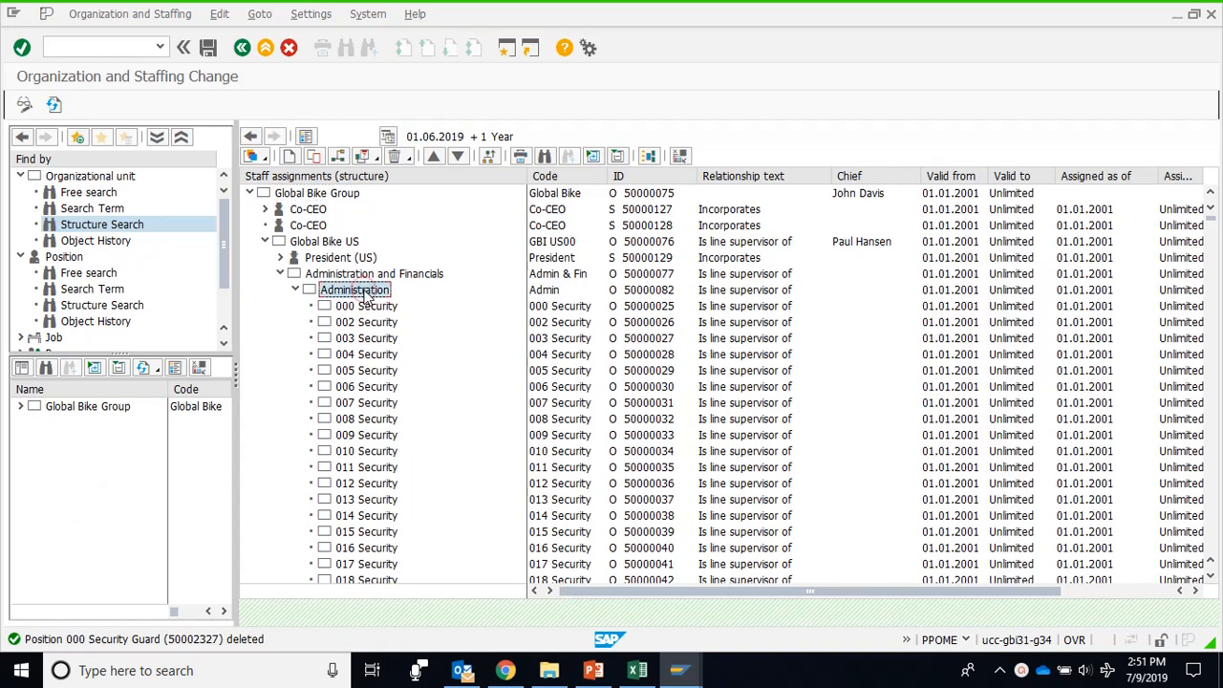
left_click(367, 306)
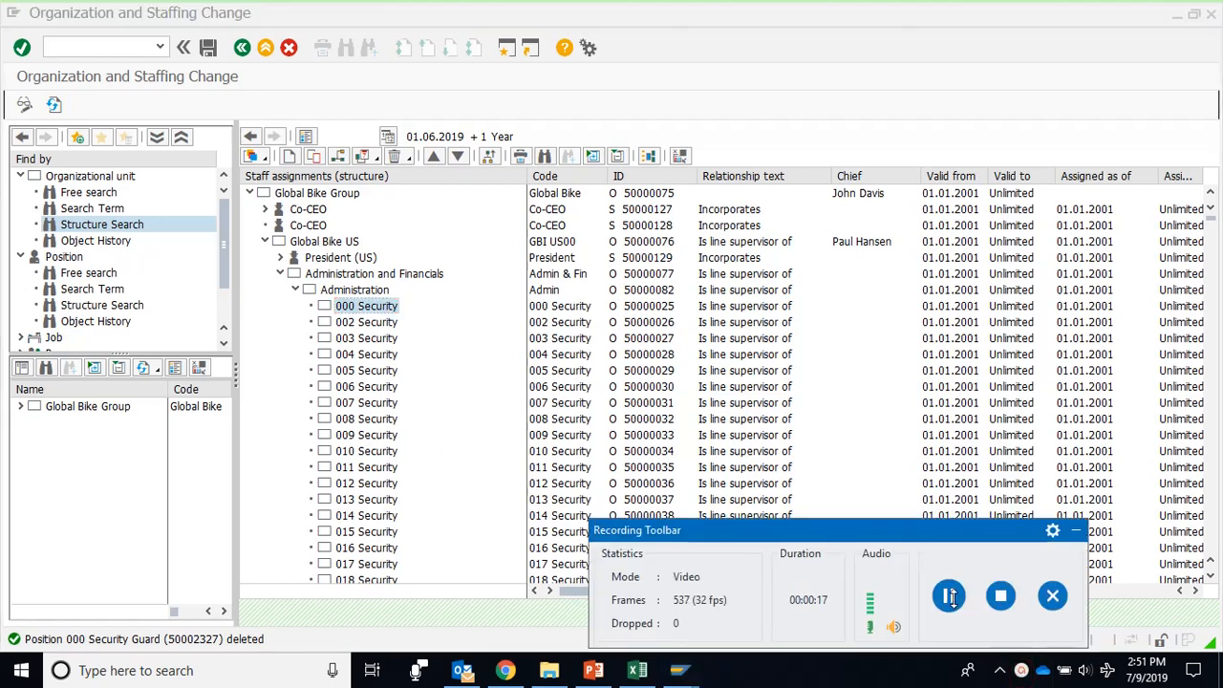
left_click(948, 596)
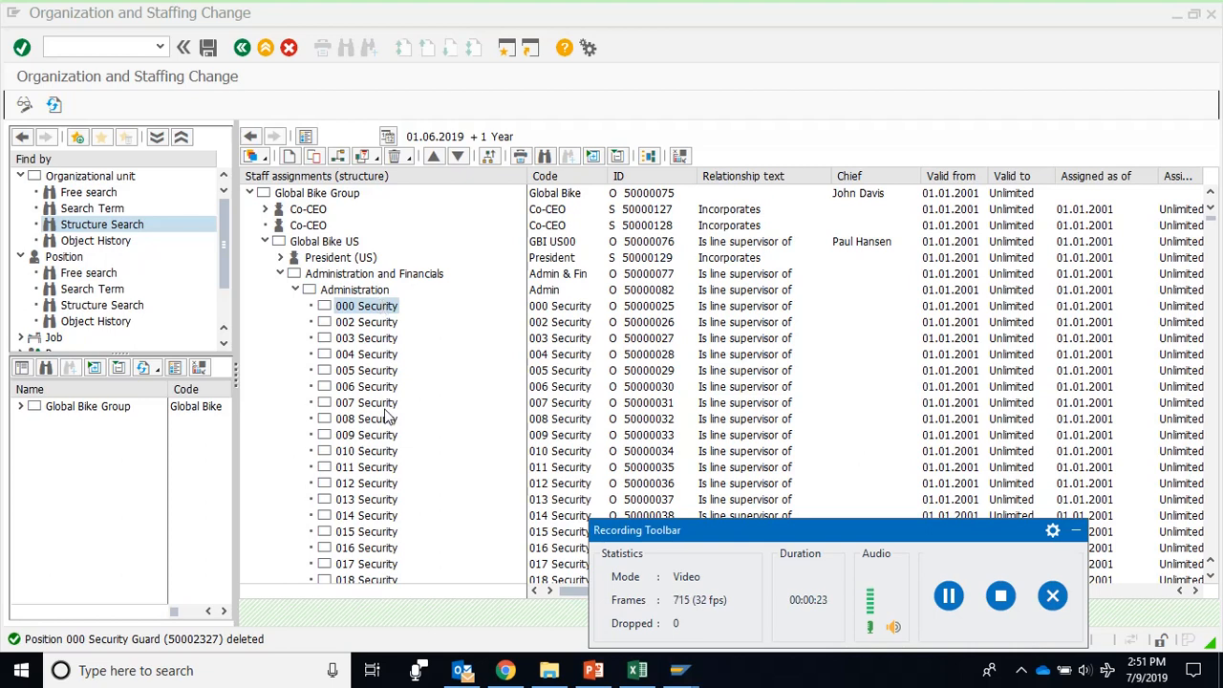
mouse_move(386, 490)
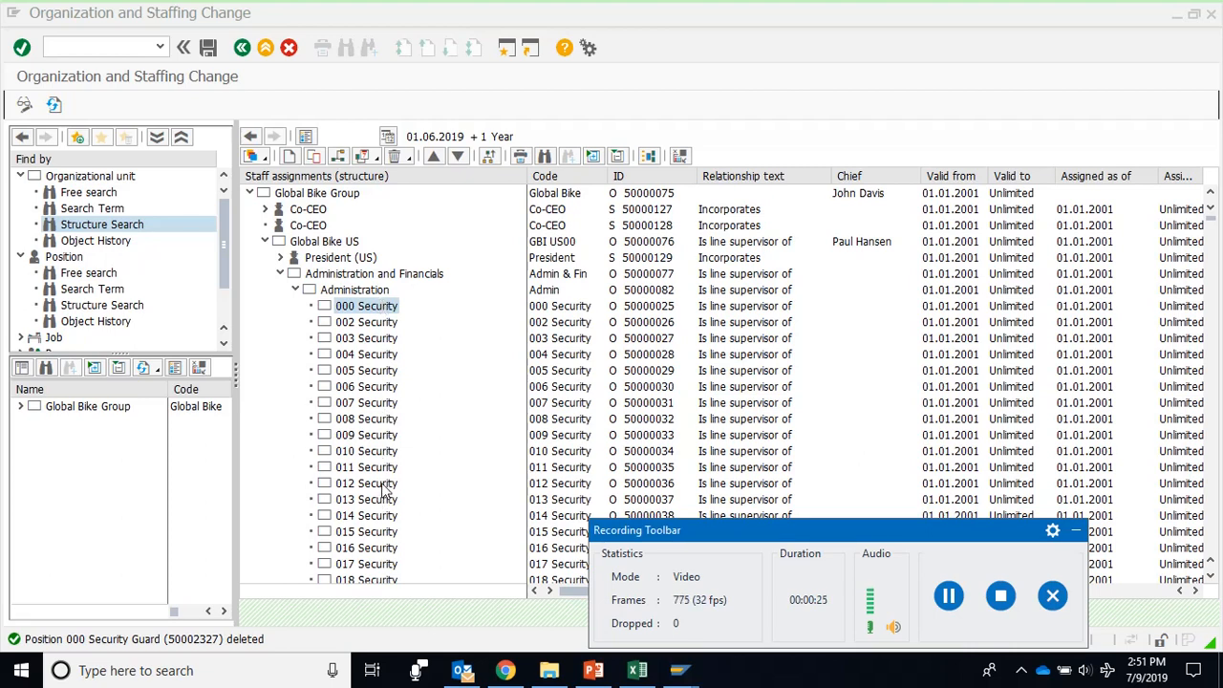
left_click(367, 482)
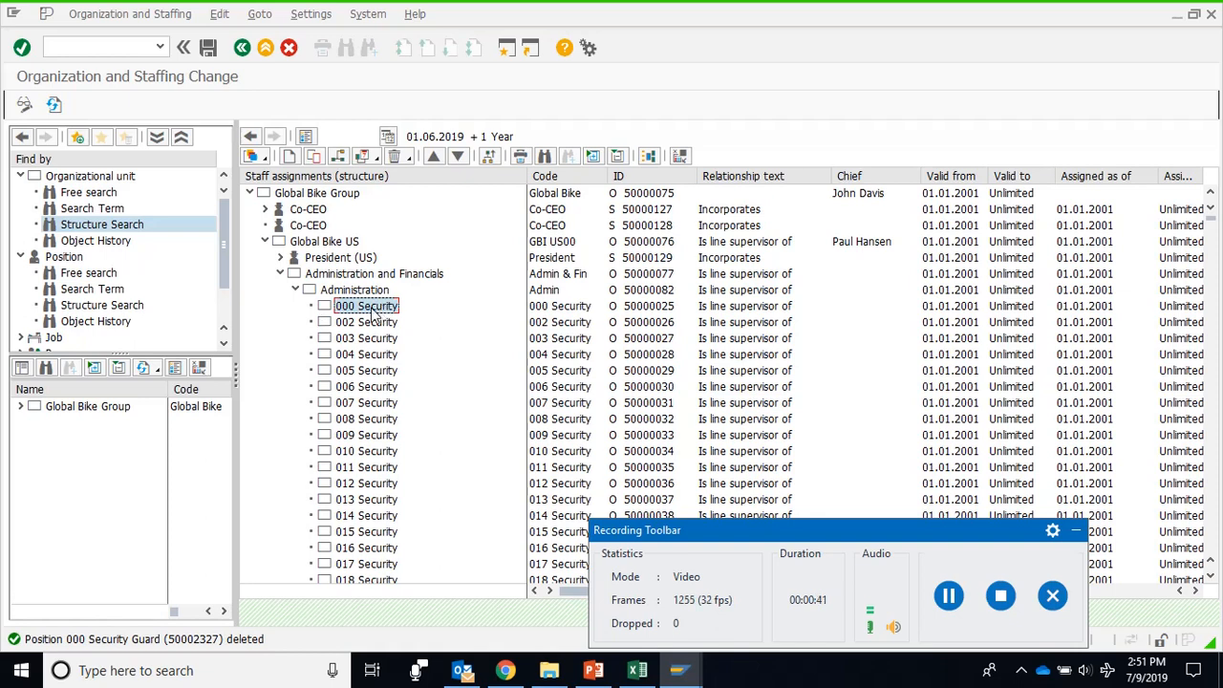
mouse_move(291, 157)
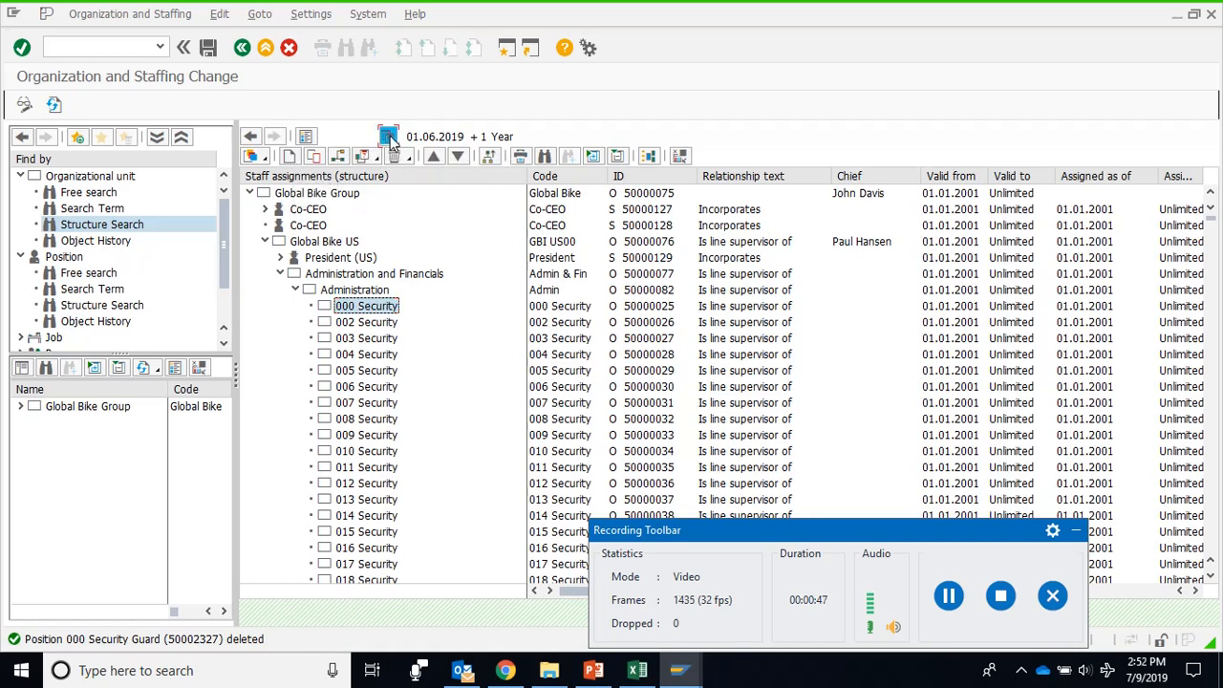
left_click(390, 136)
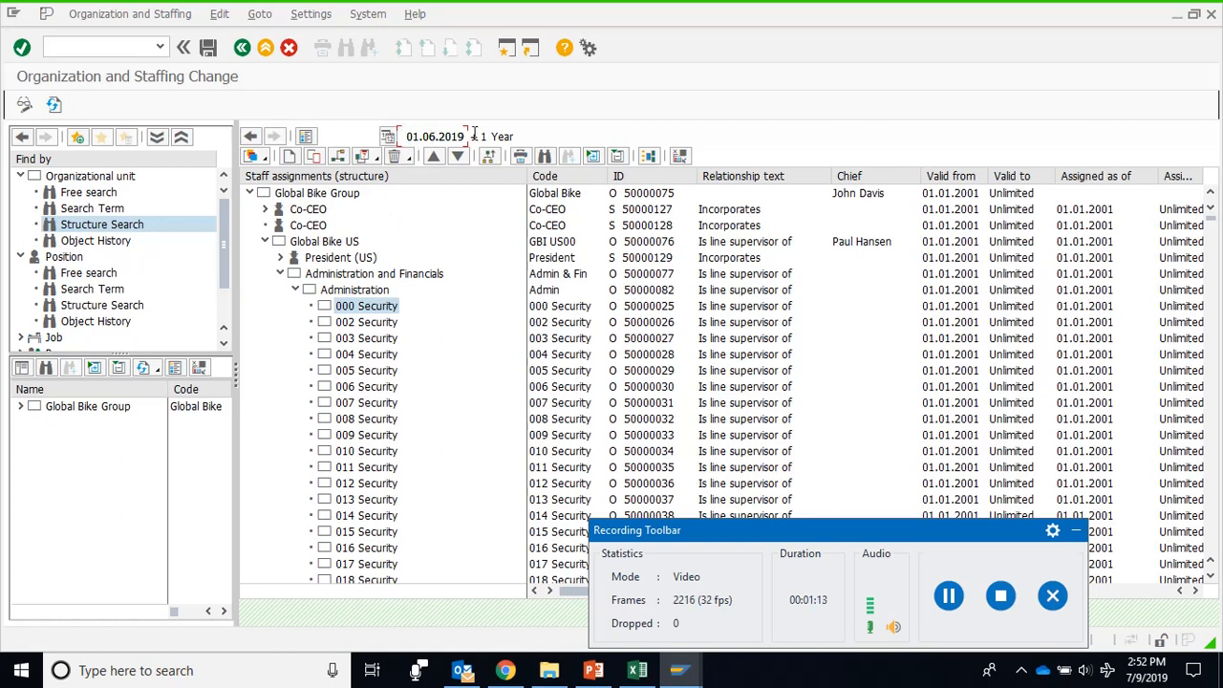
mouse_move(367, 306)
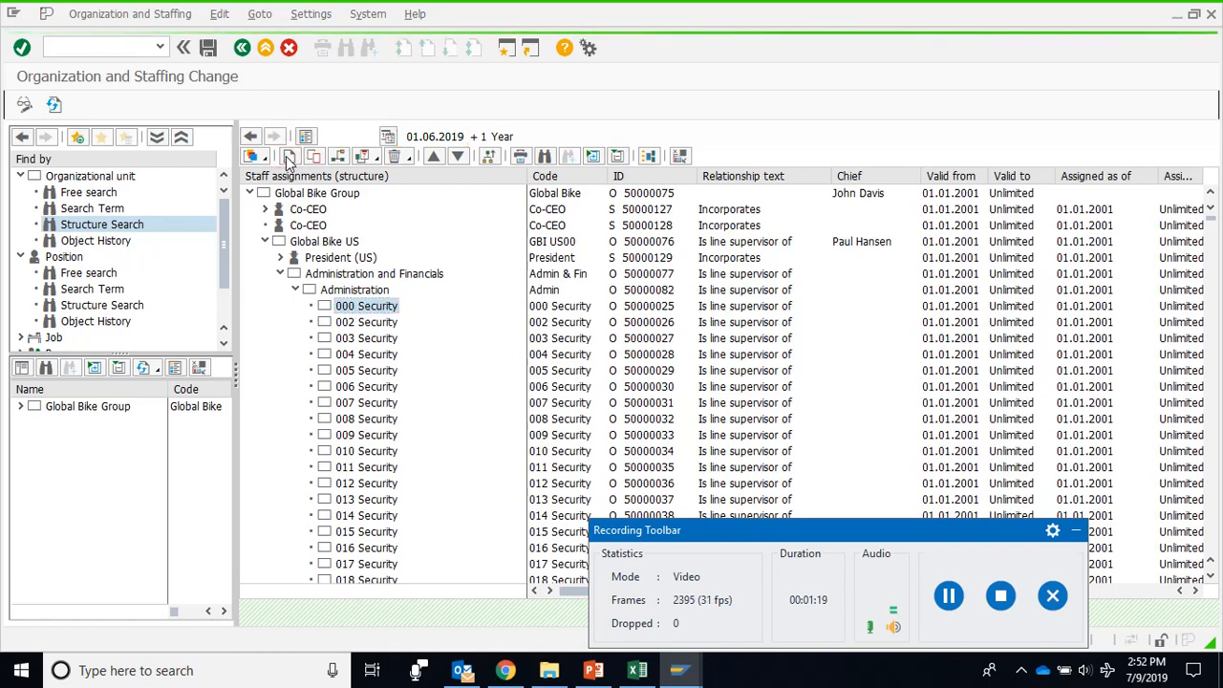
Create a new position incorporated (B 003) into 000 Security from 01.06.2019
left_click(290, 157)
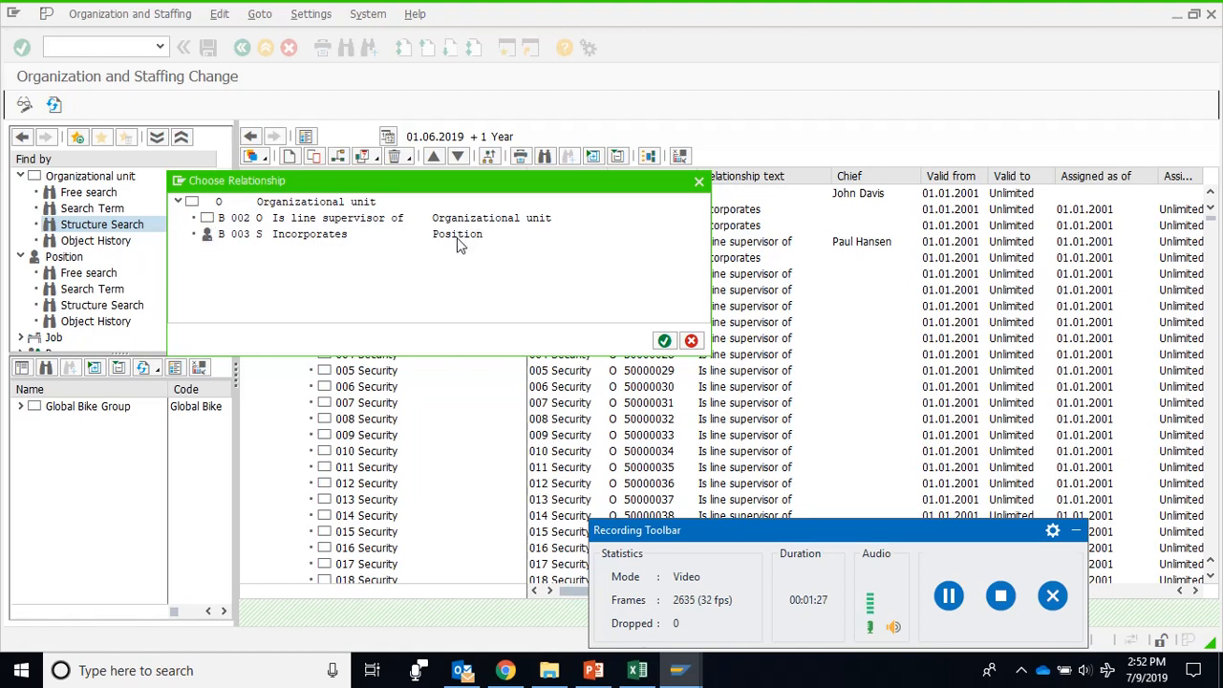
left_click(310, 233)
type("000")
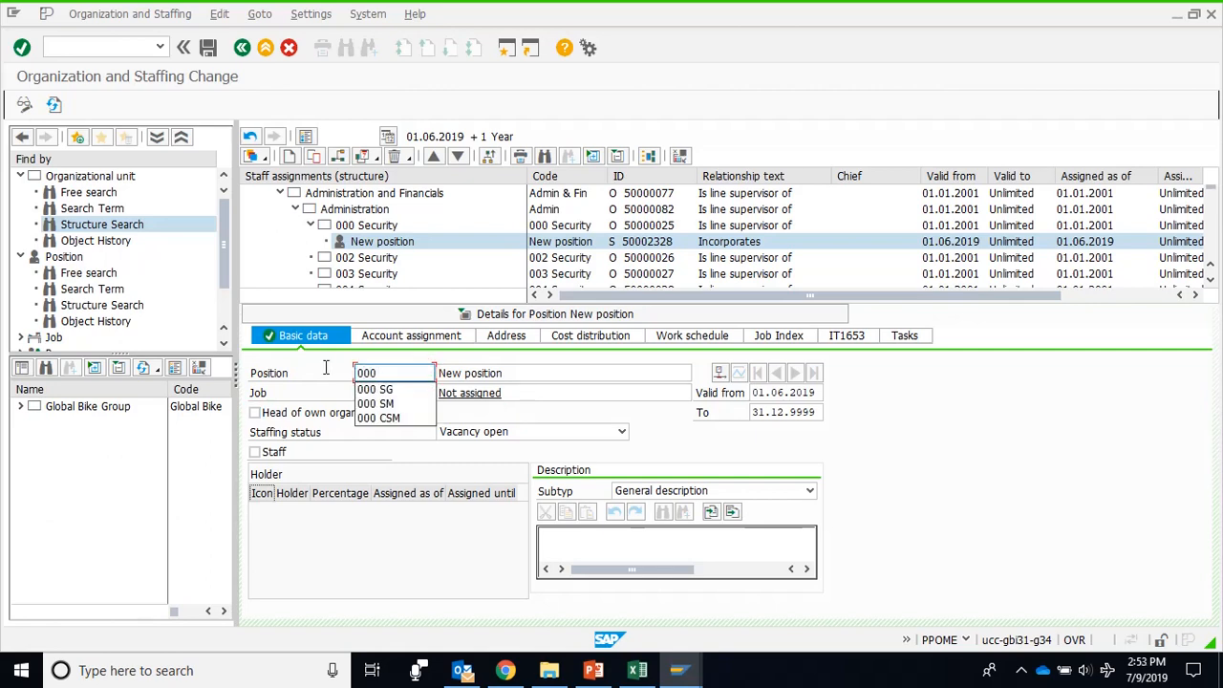
Name the position 000 CSM, 000 Chief Security Manager, and mark it head of its own unit
left_click(374, 417)
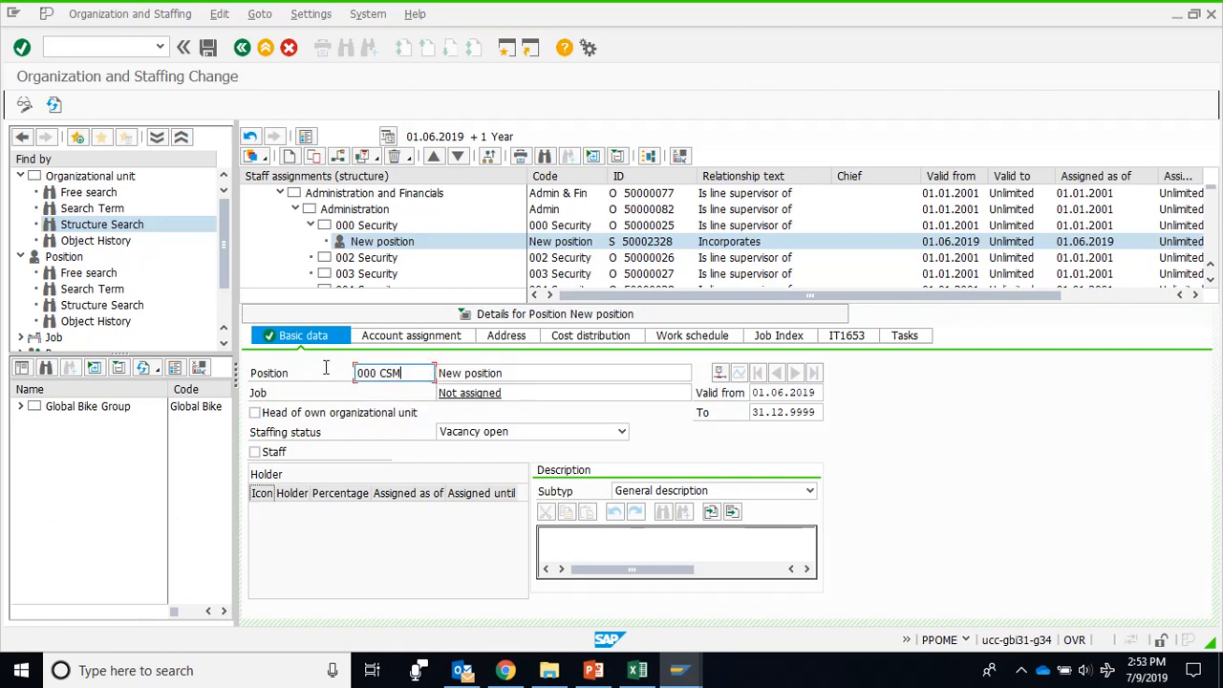
left_click(564, 373)
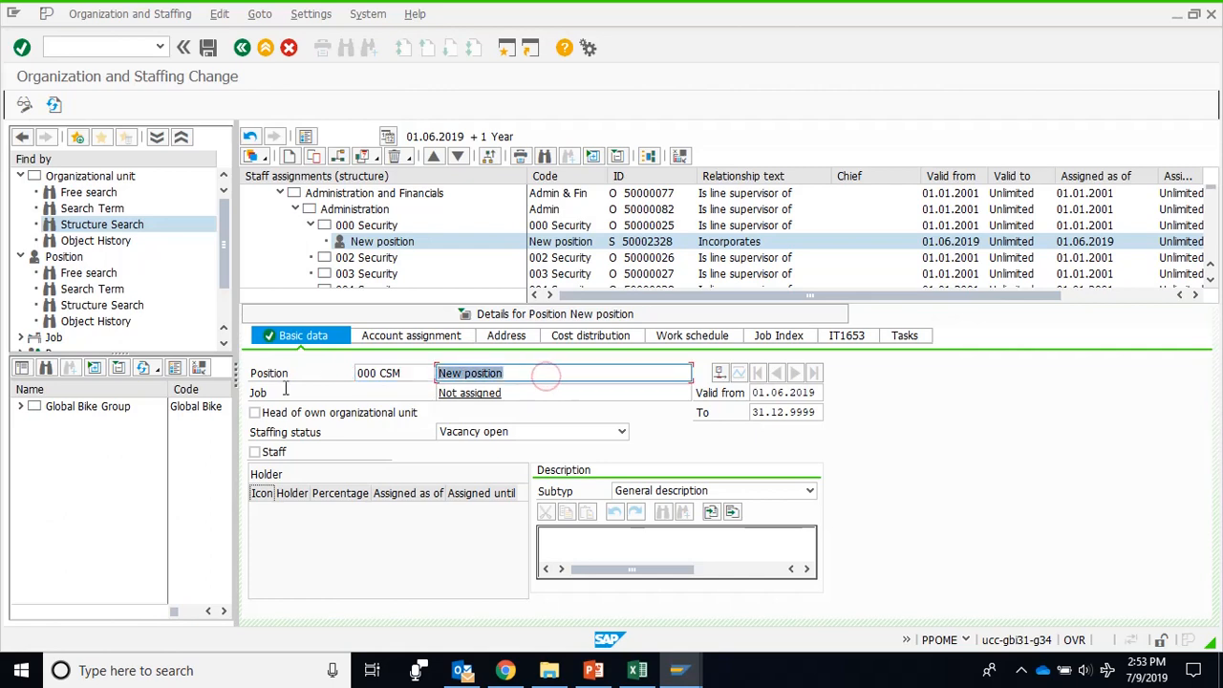
type("000 Chief Securi")
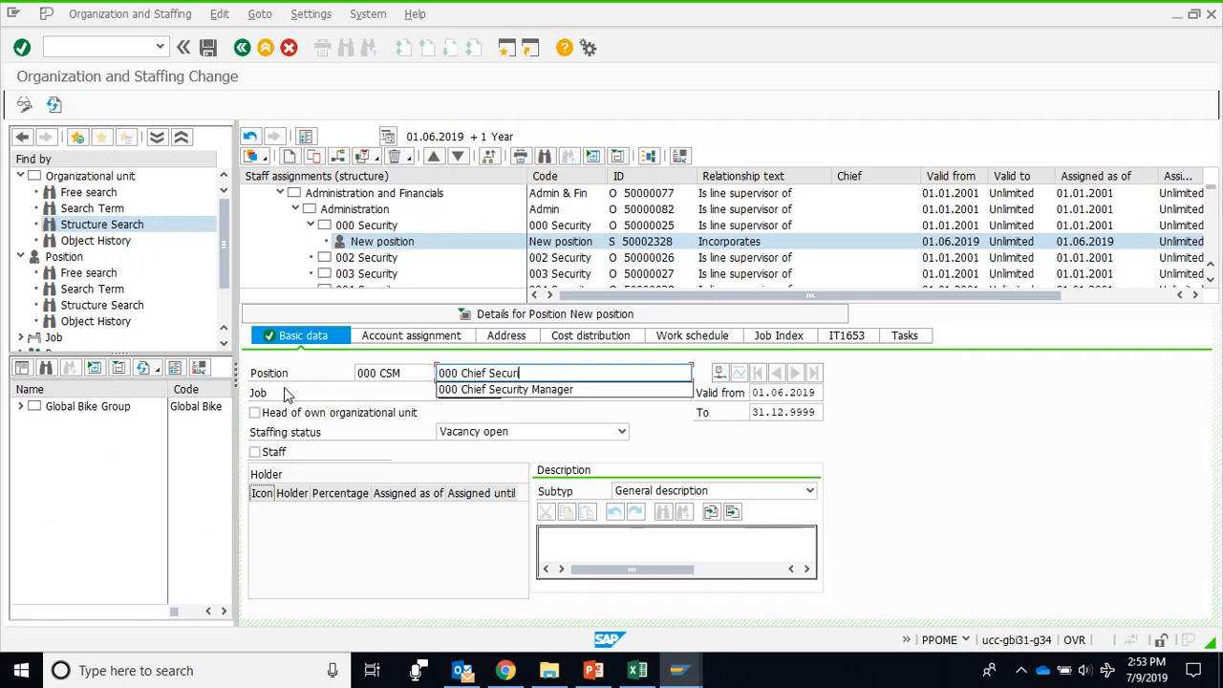
type("ty")
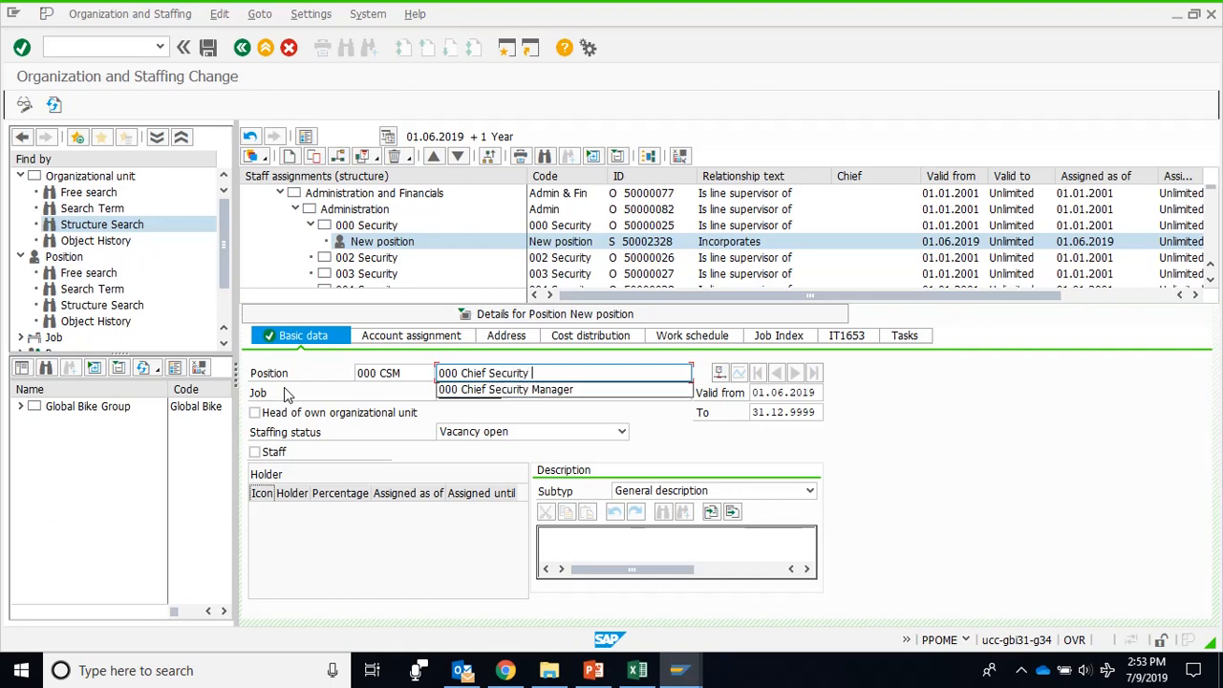
left_click(505, 390)
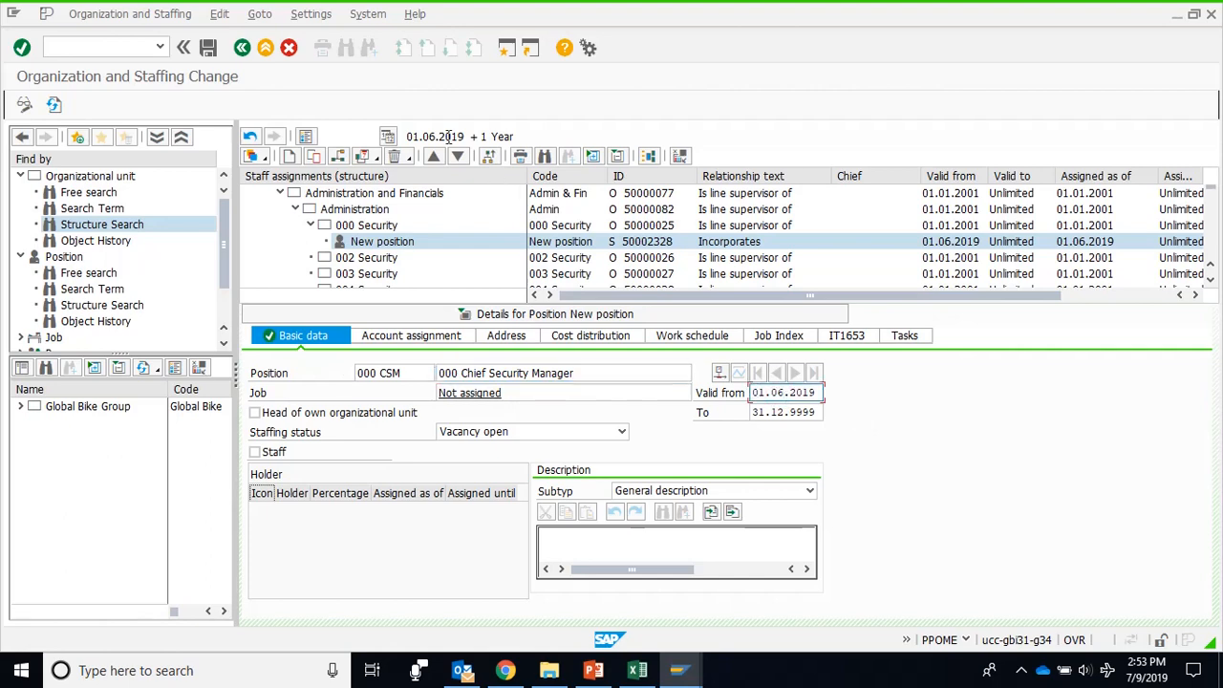
left_click(256, 413)
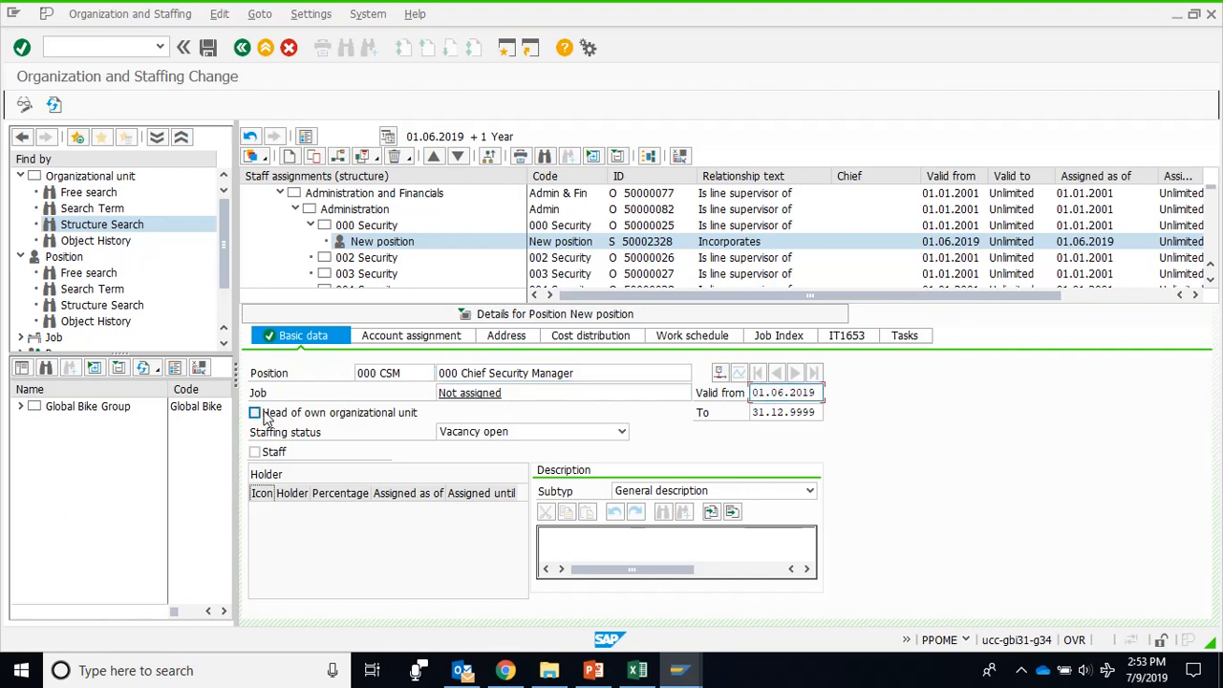
left_click(256, 413)
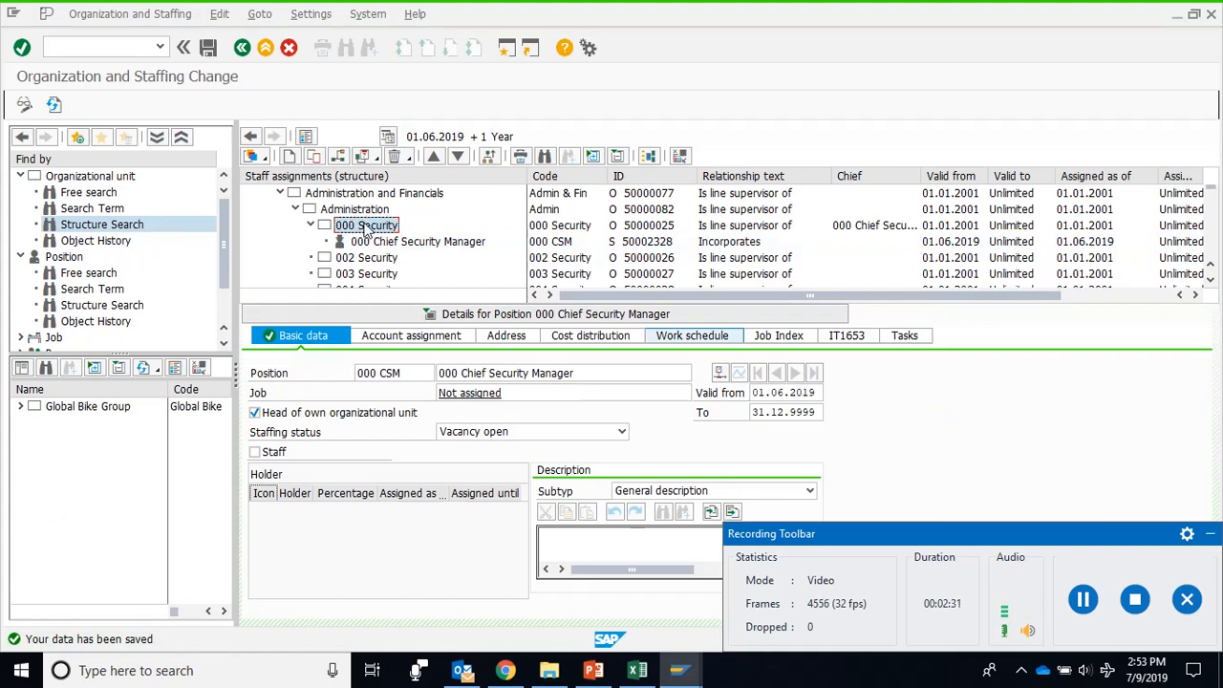
mouse_move(361, 233)
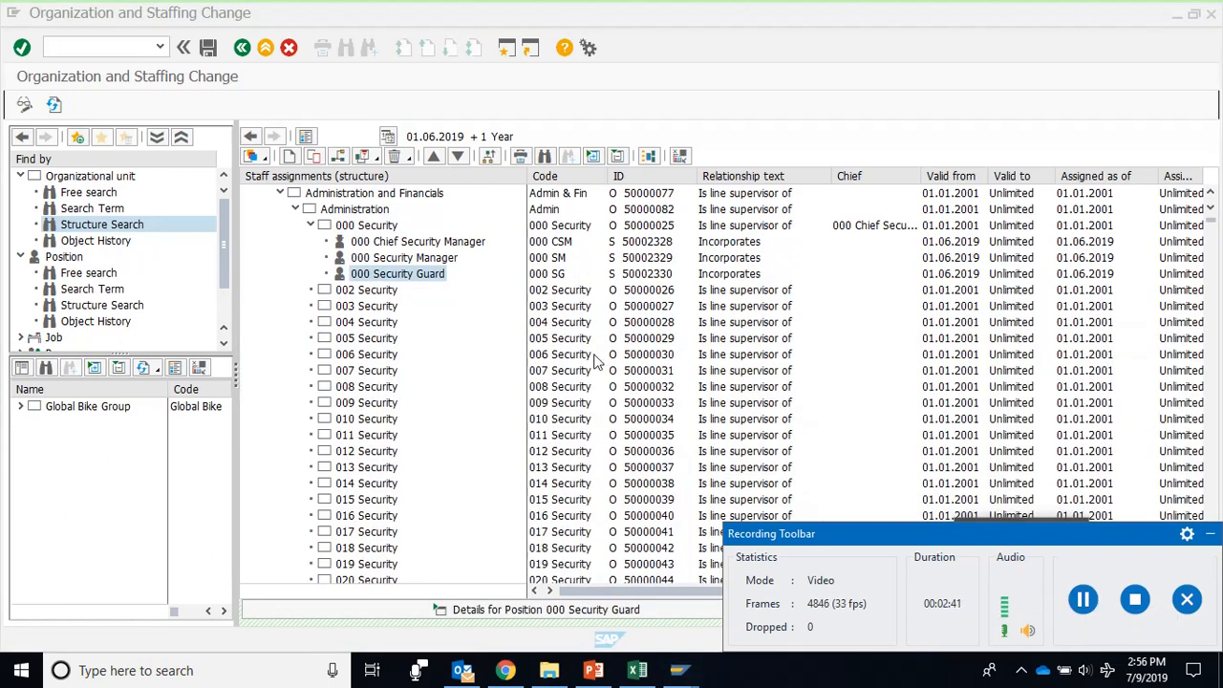
Finish creating the 000 SG Security Guard position beside 000 SM Security Manager under 000 Security
left_click(403, 256)
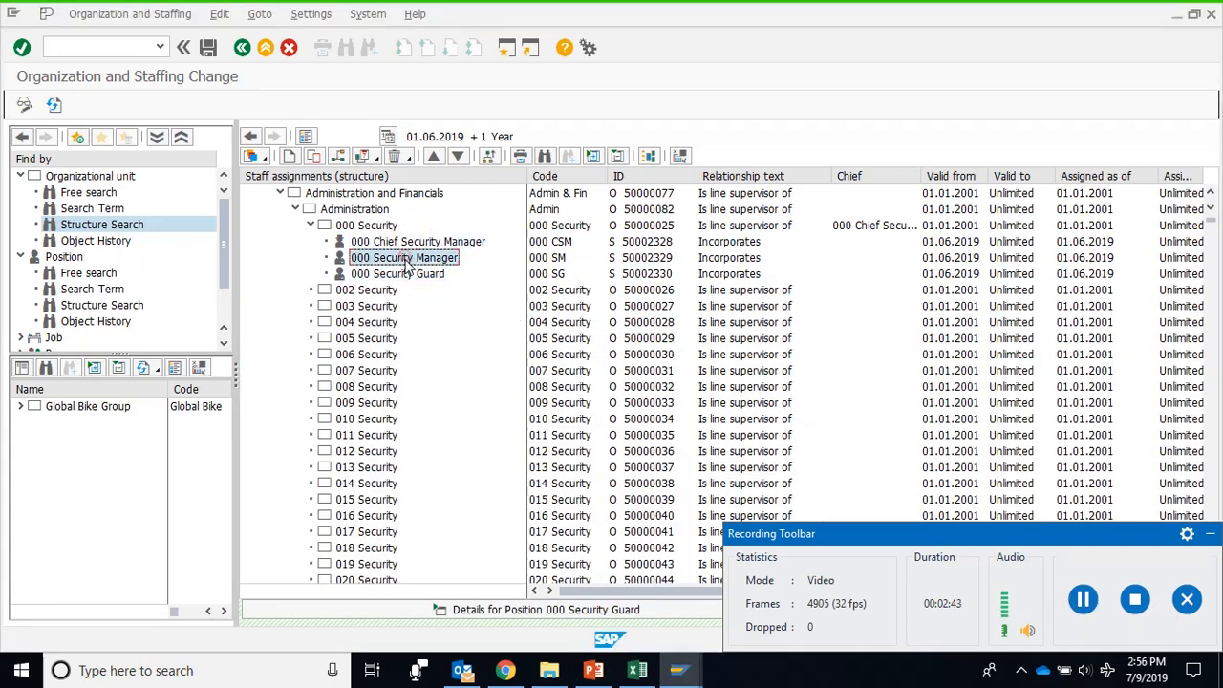
left_click(397, 274)
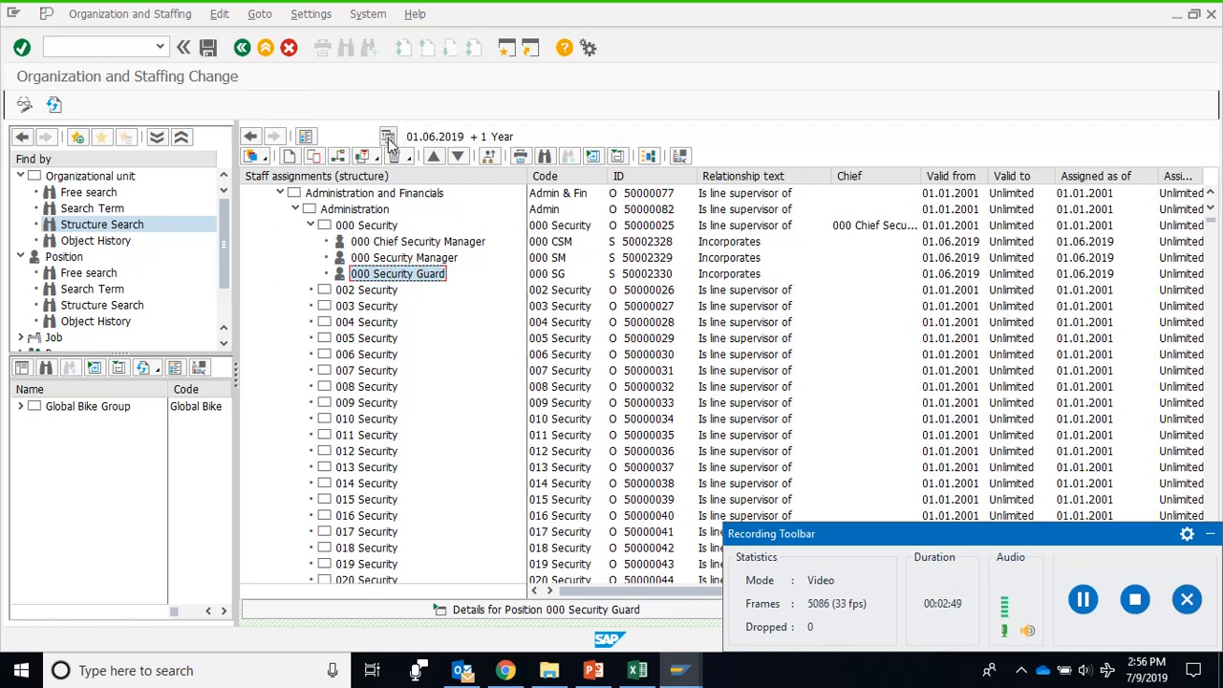
left_click(388, 135)
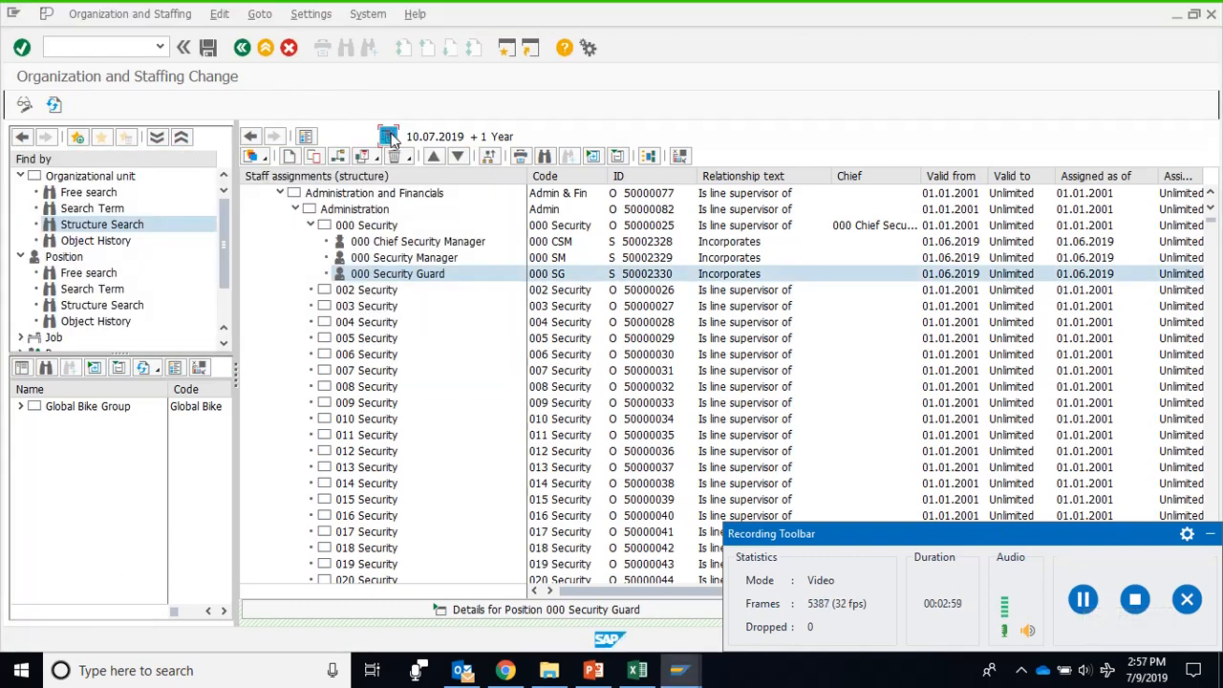
Reset the preview period to start 01.06.2019 for 1 Year
left_click(390, 135)
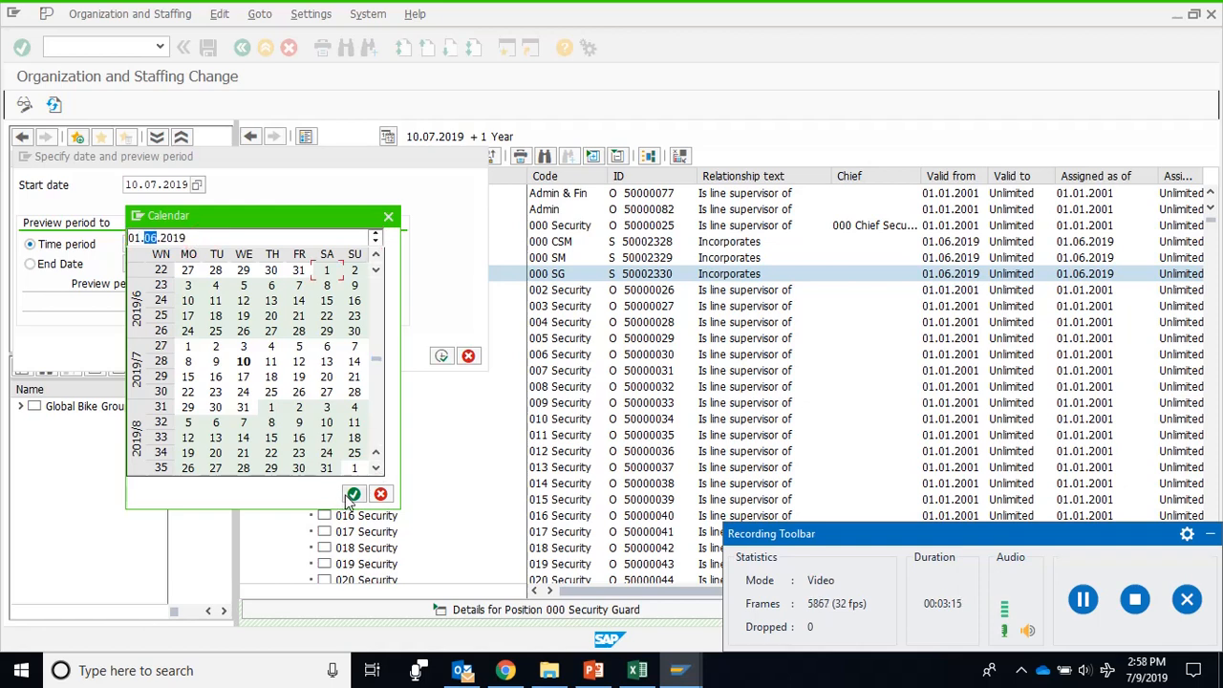
left_click(356, 493)
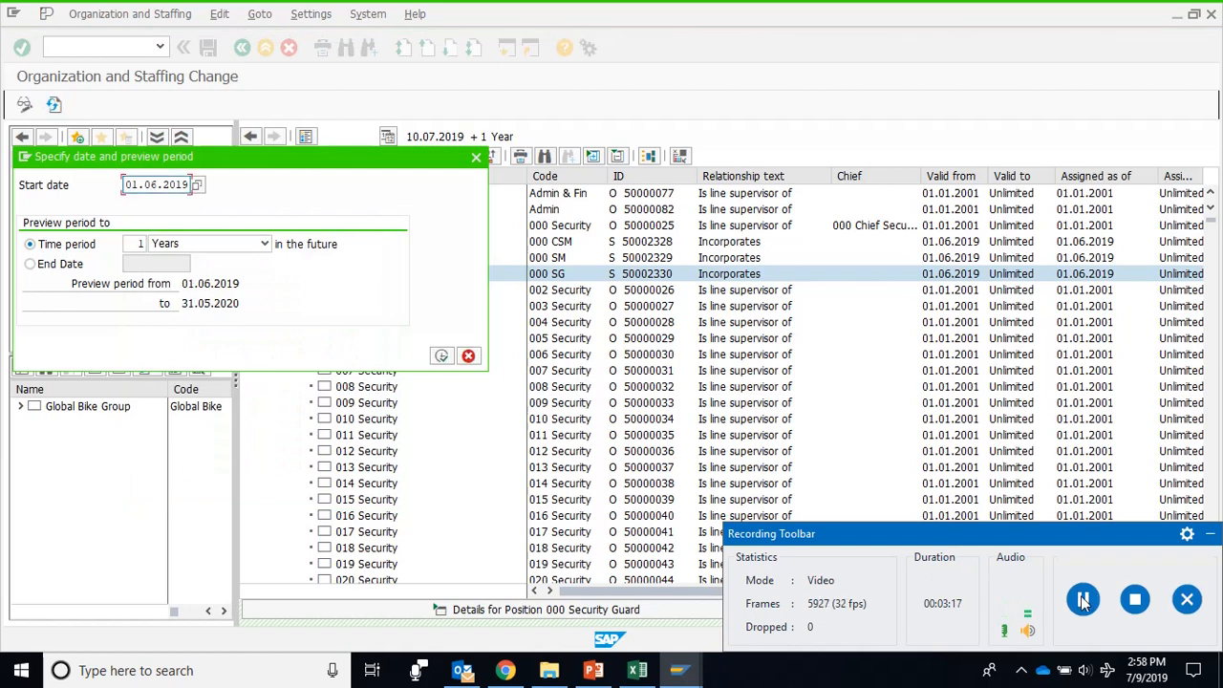
left_click(1082, 601)
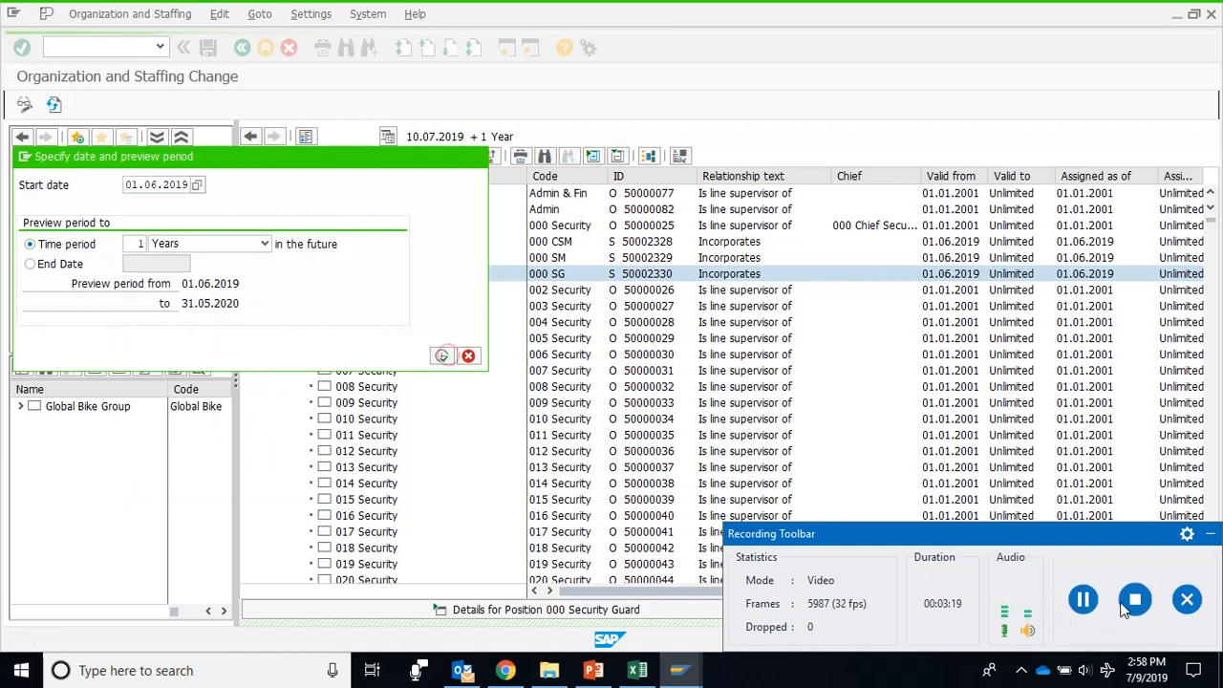
left_click(441, 355)
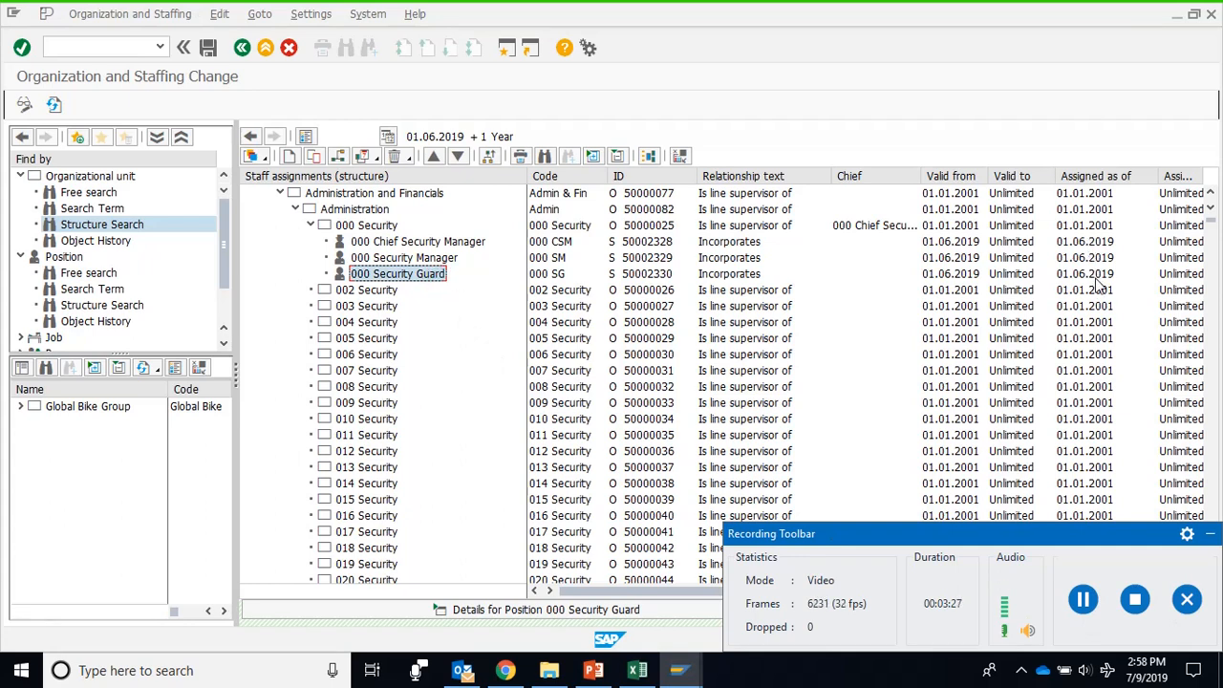
Show 000 Security Guard's Basic data and check its validity 01.06.2019 to 08.07.2019
left_click(1086, 275)
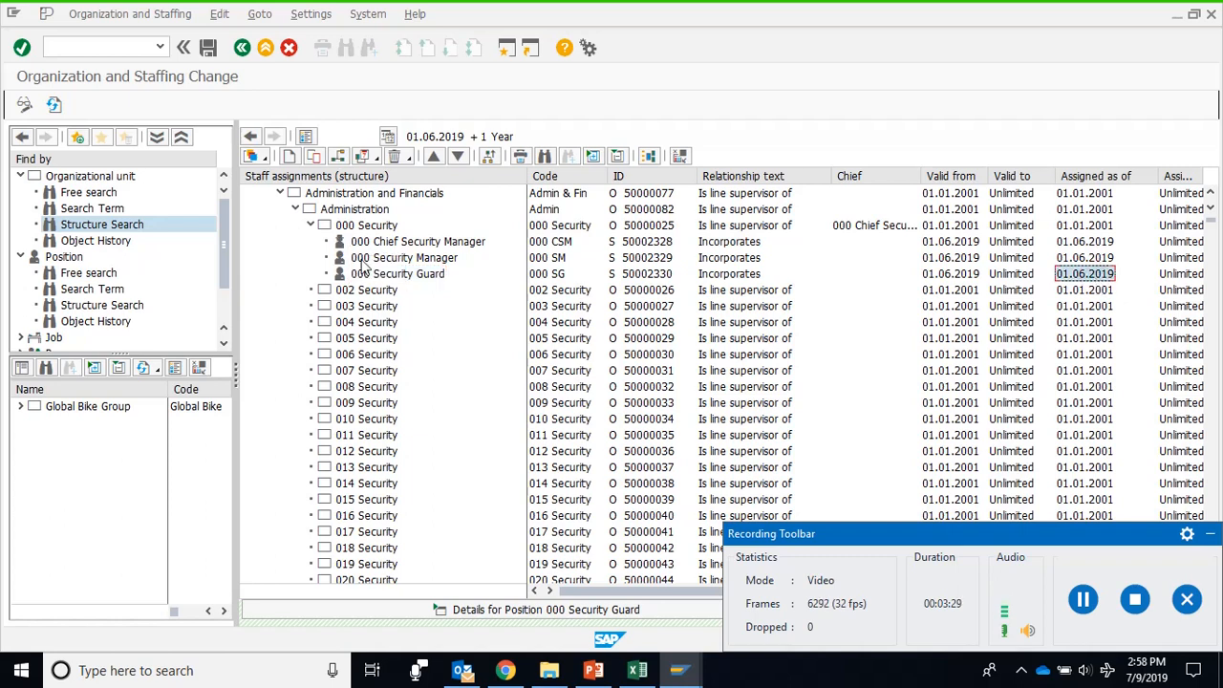
left_click(398, 275)
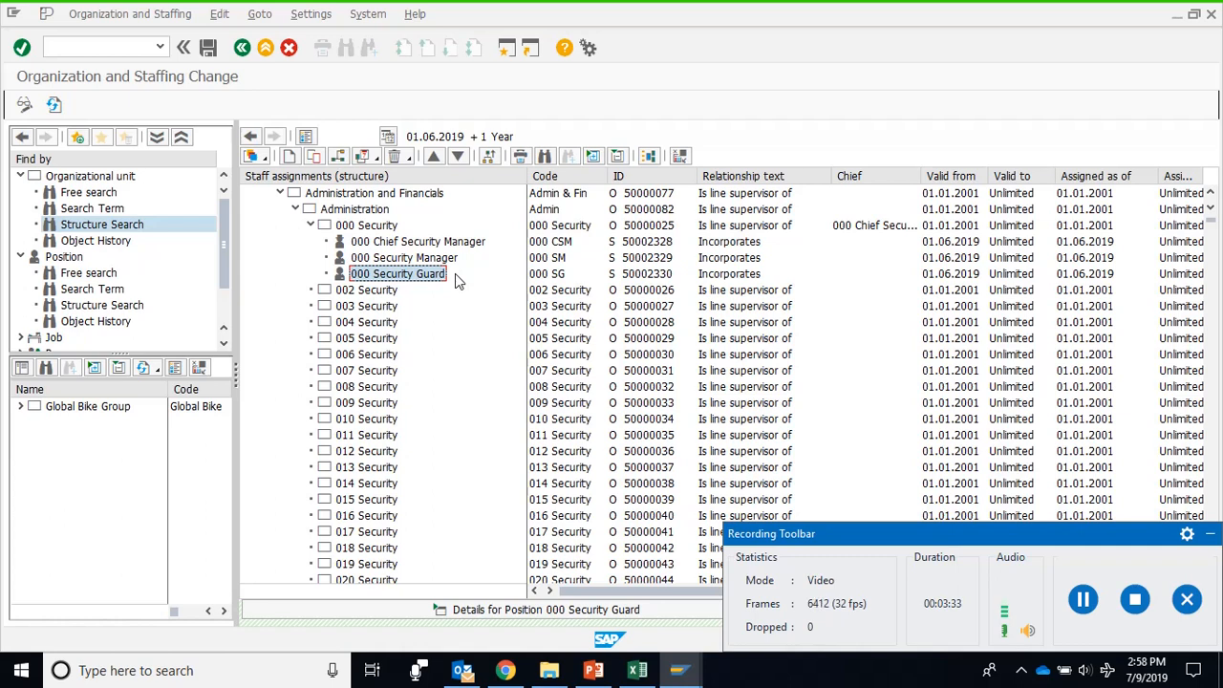
mouse_move(455, 290)
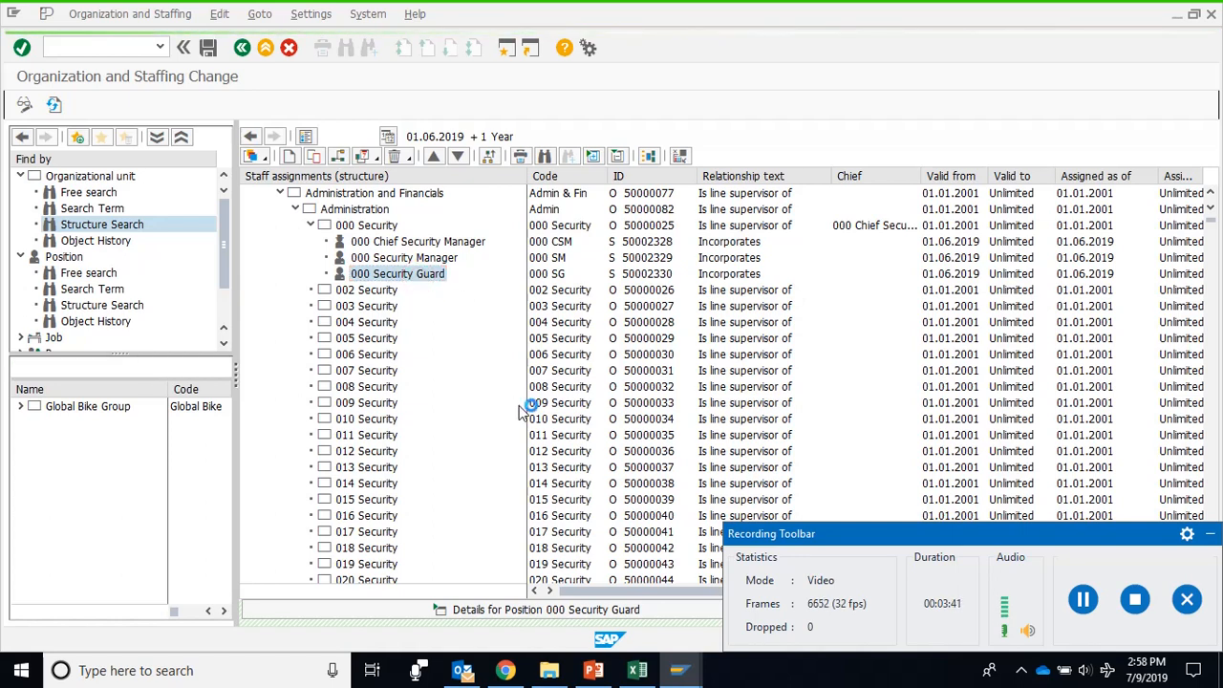
double_click(397, 274)
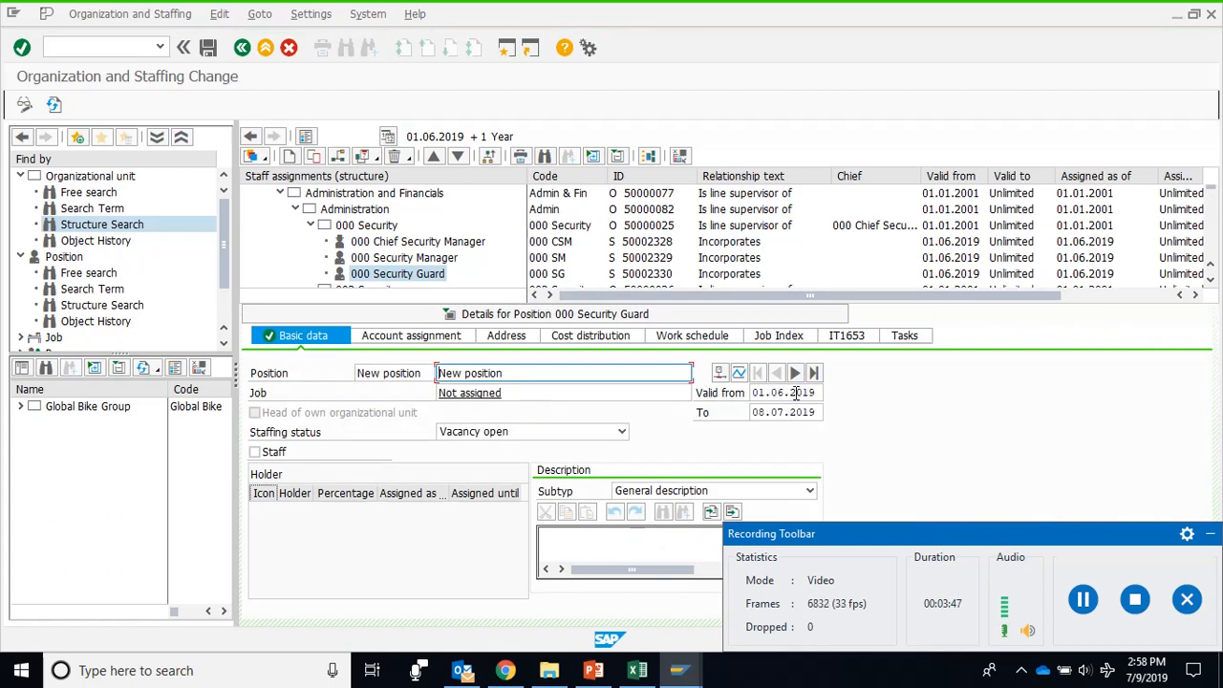
left_click(784, 392)
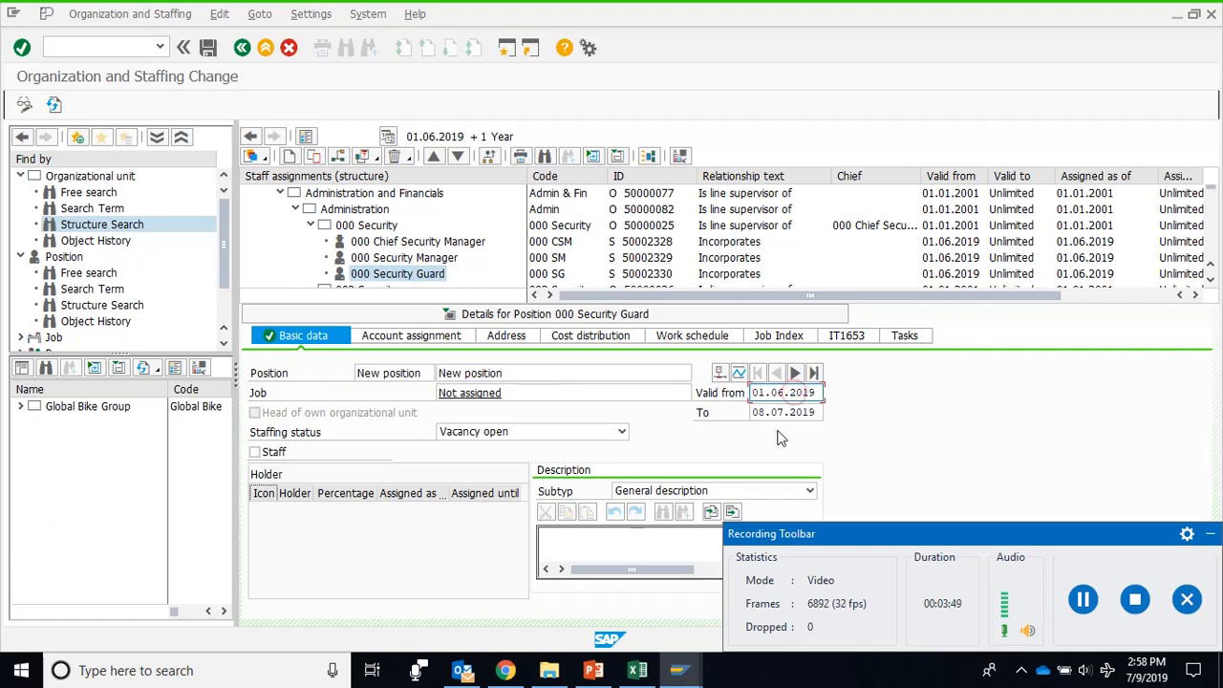
left_click(786, 413)
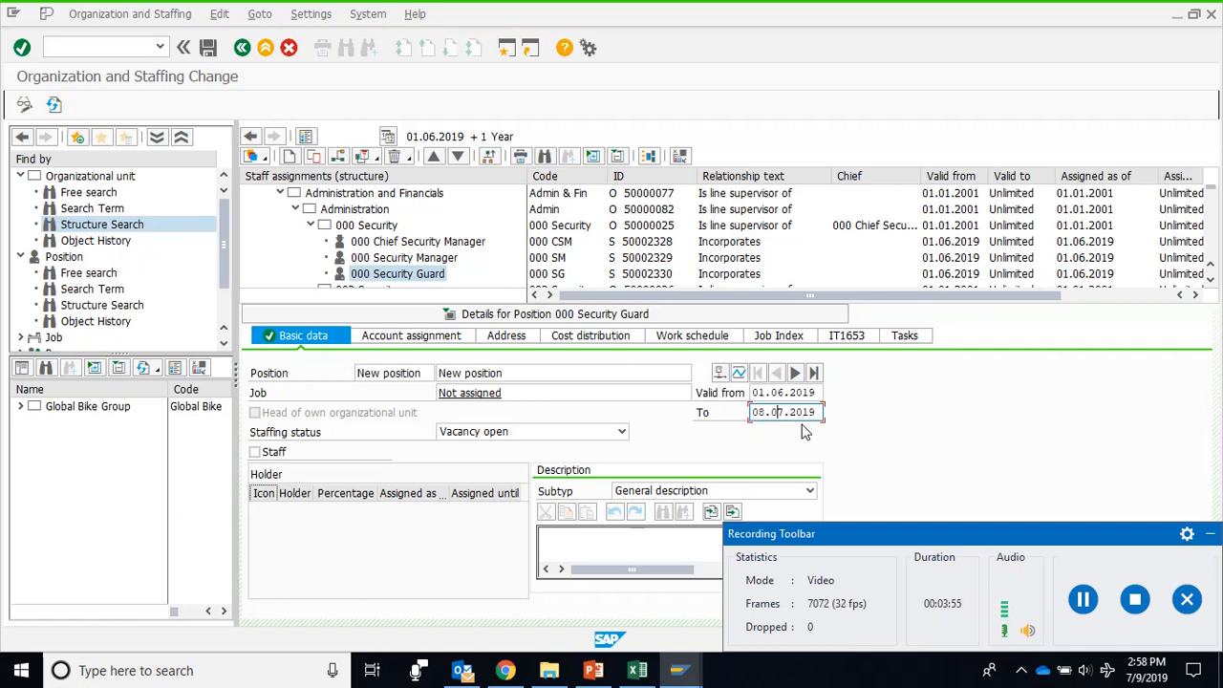
mouse_move(795, 455)
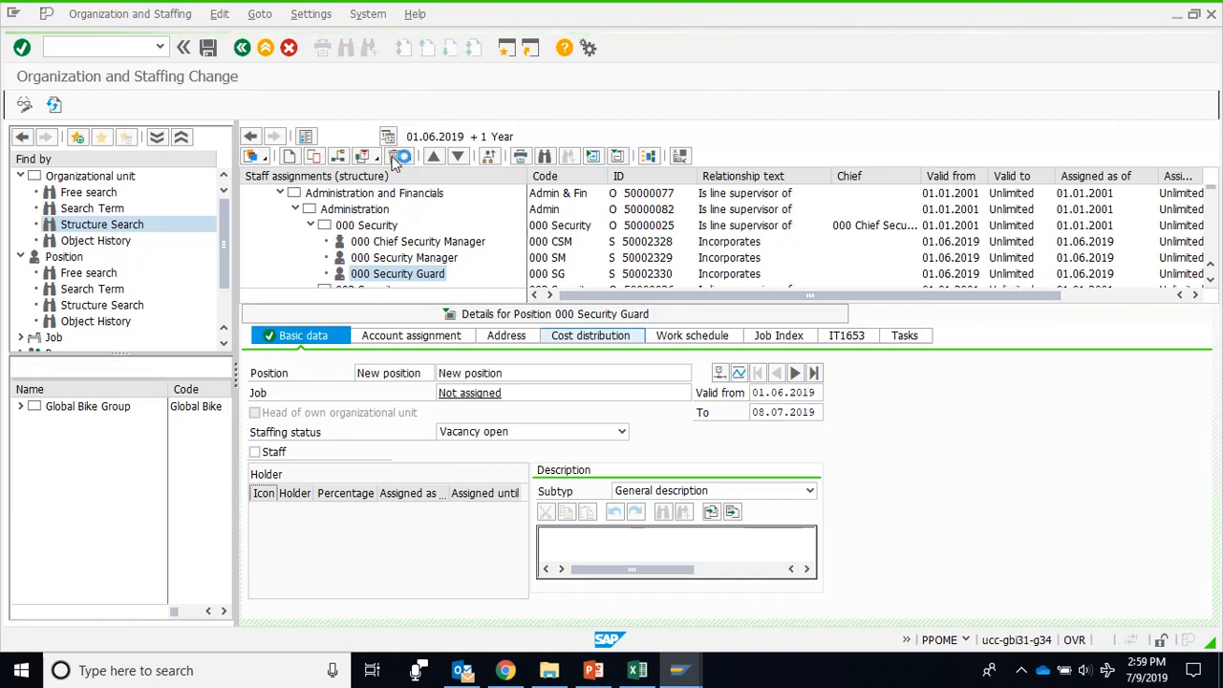
Delete 000 Security Guard and recreate it under 000 Security as position S 50002331
left_click(402, 157)
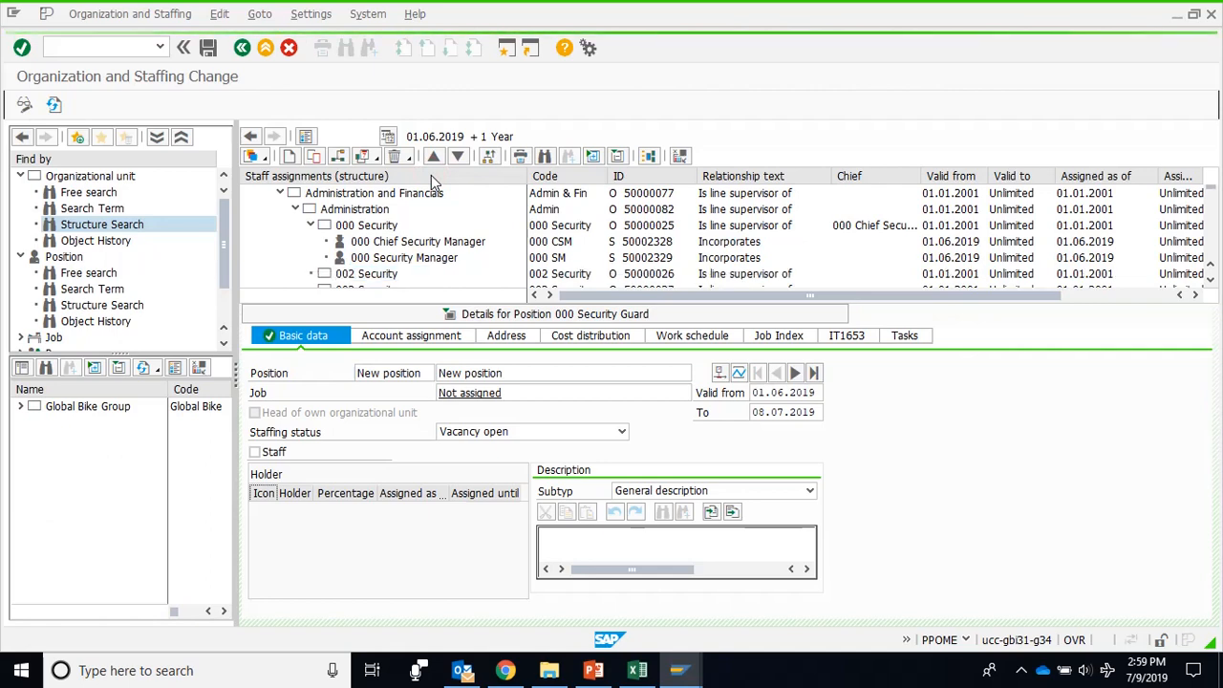
left_click(437, 259)
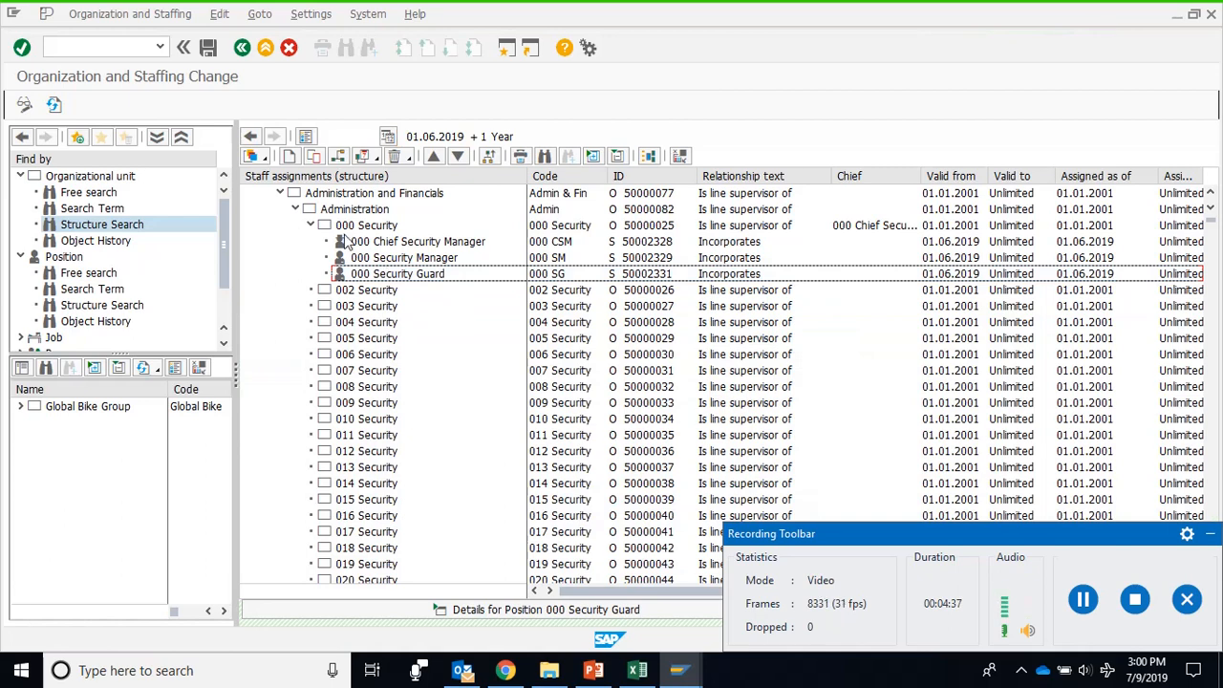
Begin creating a new object under 000 Security, prompting for the relationship type
left_click(367, 226)
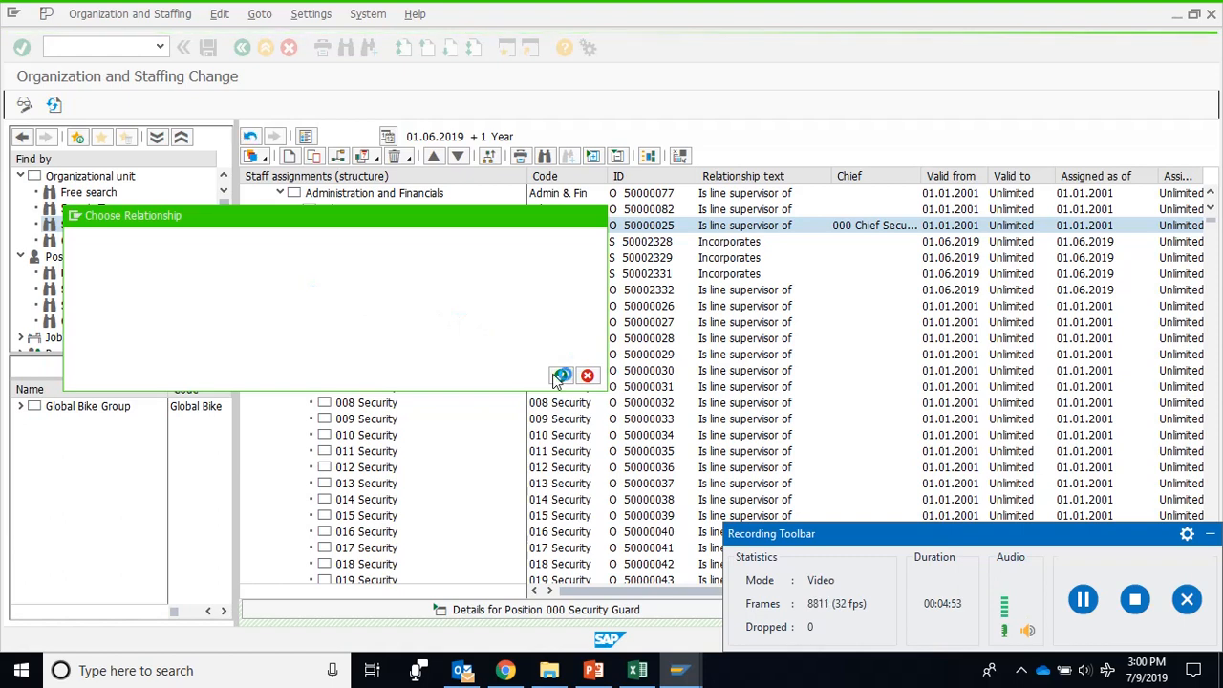
Create org unit 000 MGS under 000 Security and name it 000 Main Gate Security
left_click(562, 375)
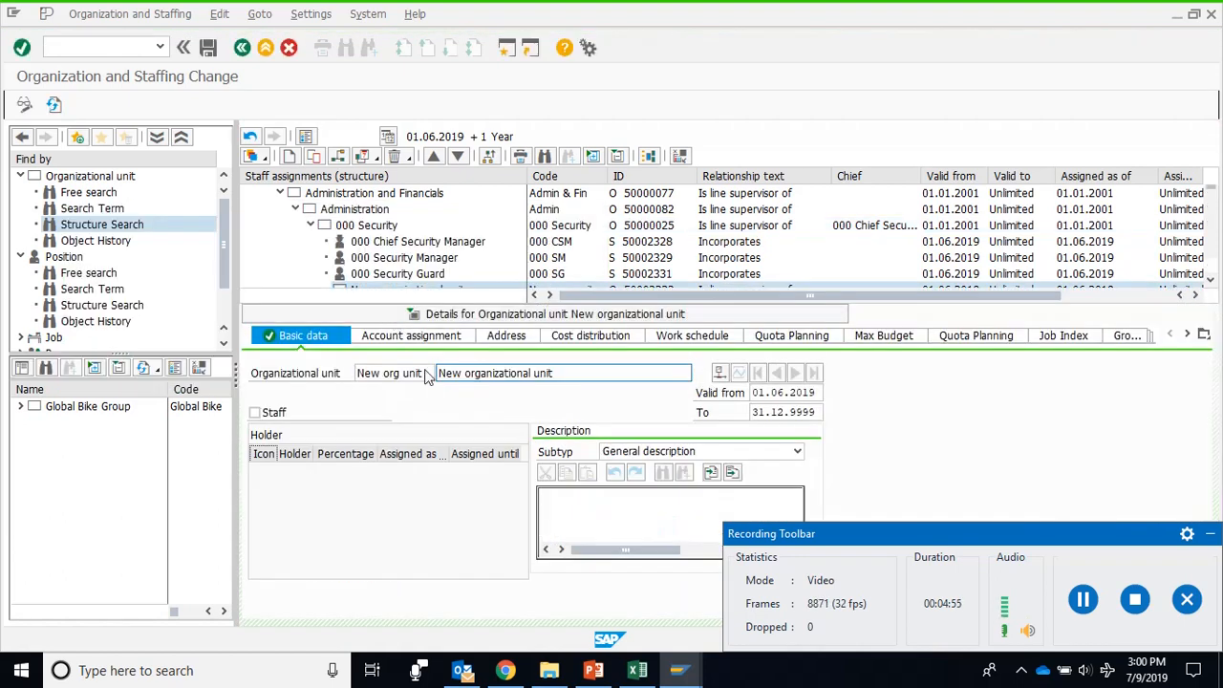
left_click(391, 372)
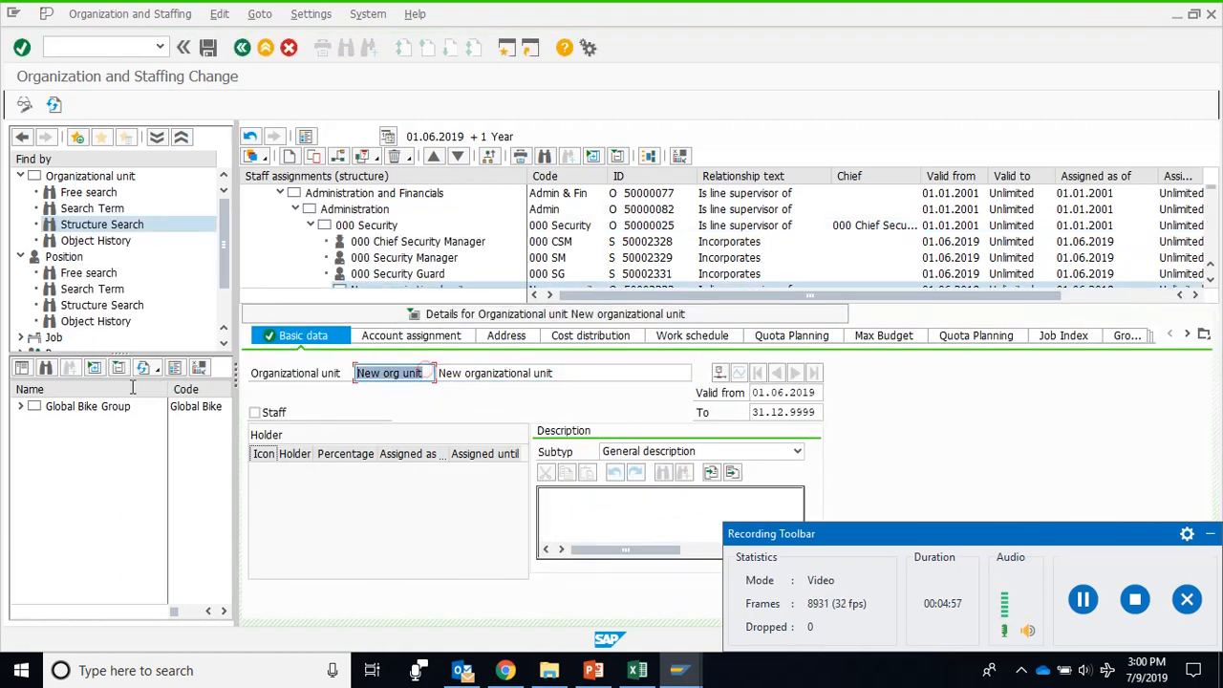
type("000 MGS")
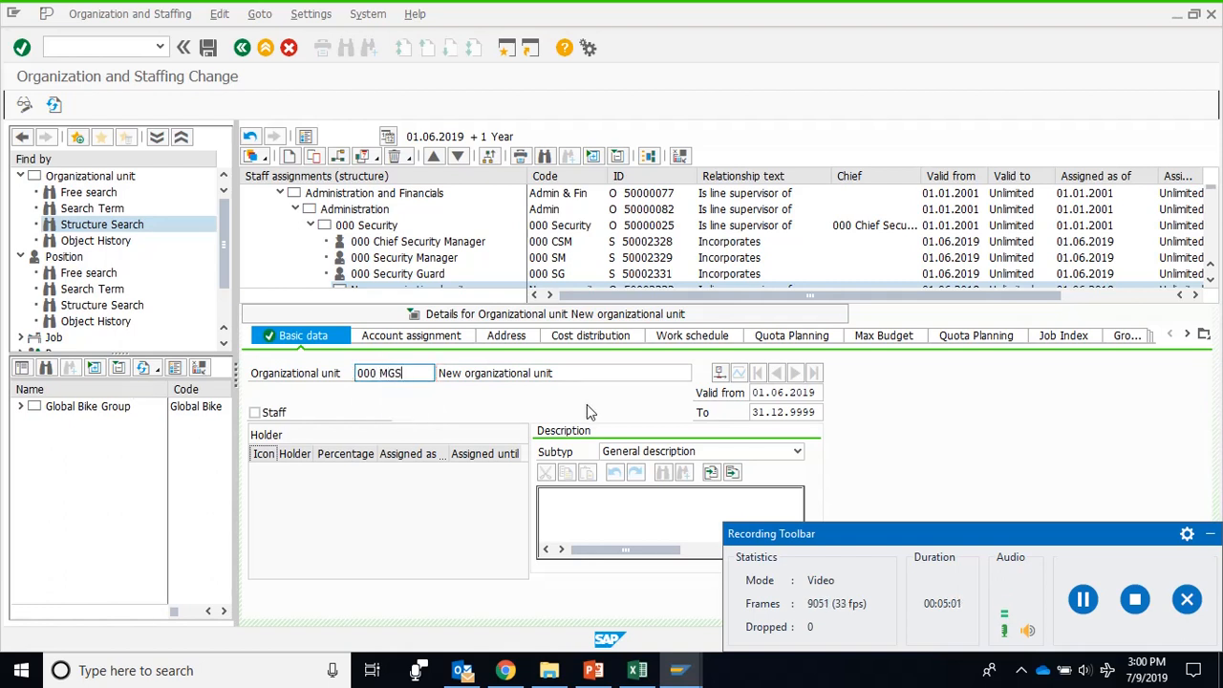
type("000 Main F")
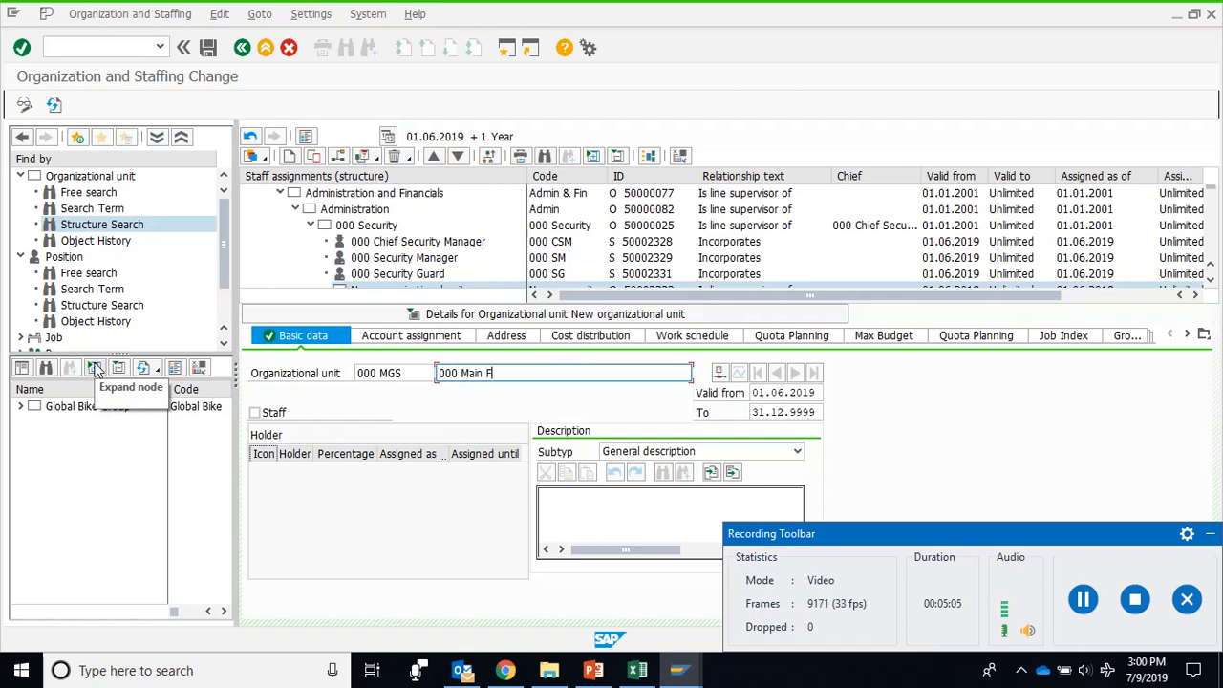
type("Gate Se")
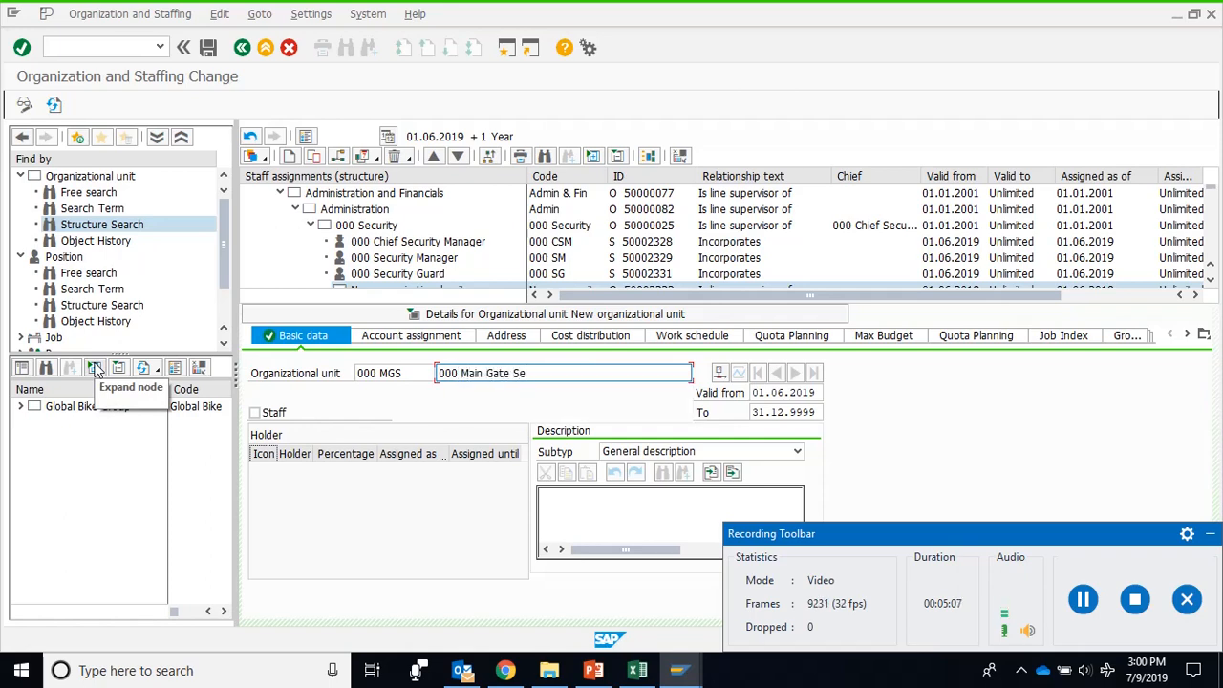